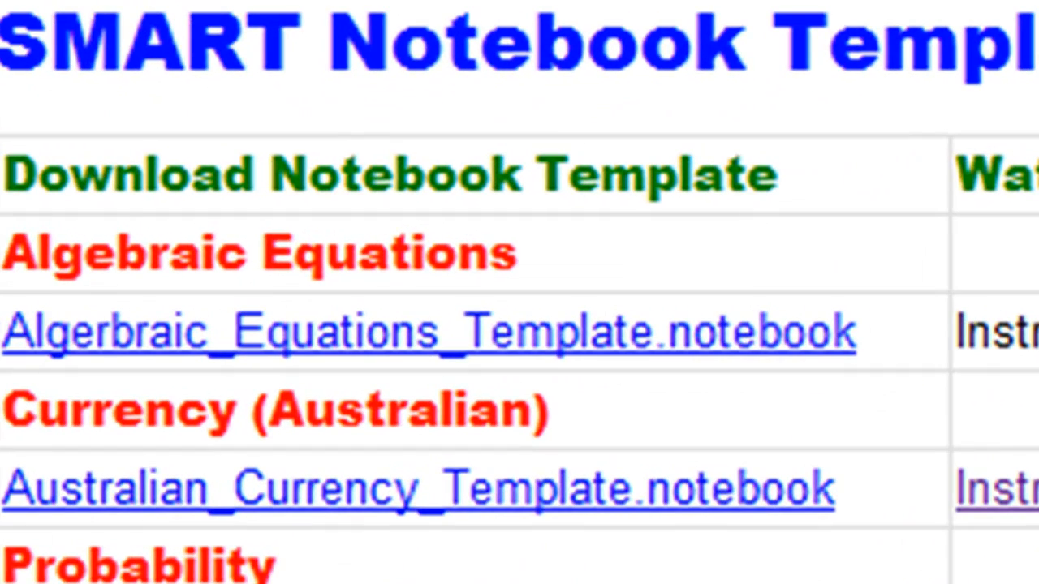
{"action": "mouse_move", "coordinate": [620, 410]}
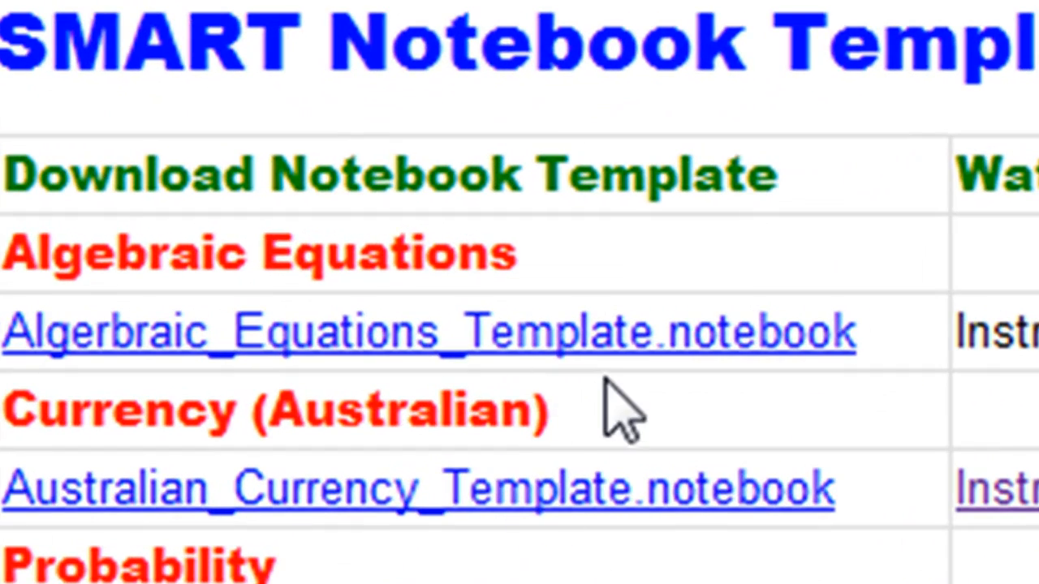
Step: Edit the InsertHeadingHere heading and InsertIntroHere intro placeholders on the title page
{"action": "double_click", "coordinate": [428, 331]}
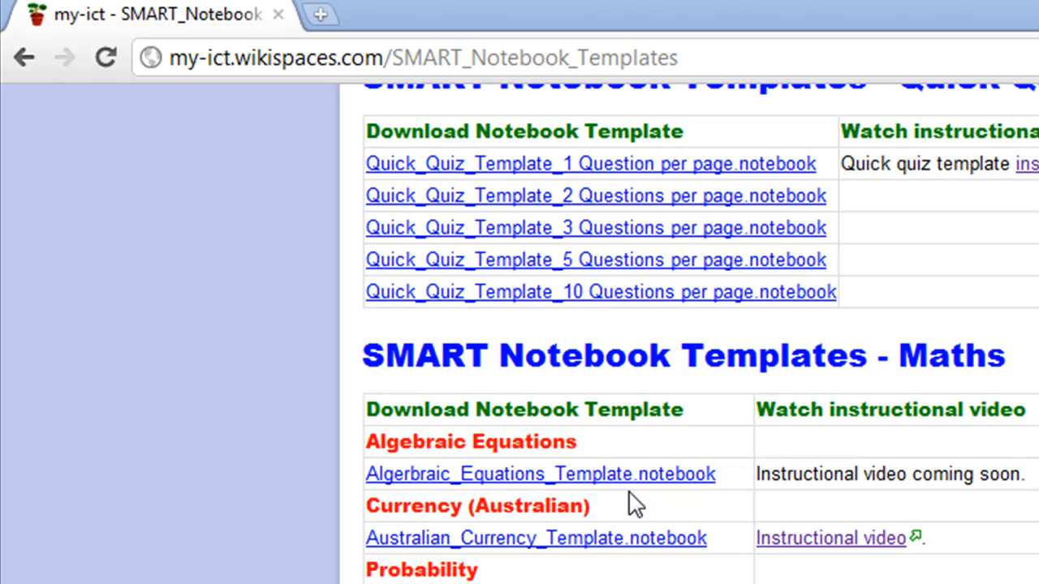
{"action": "left_click", "coordinate": [539, 474]}
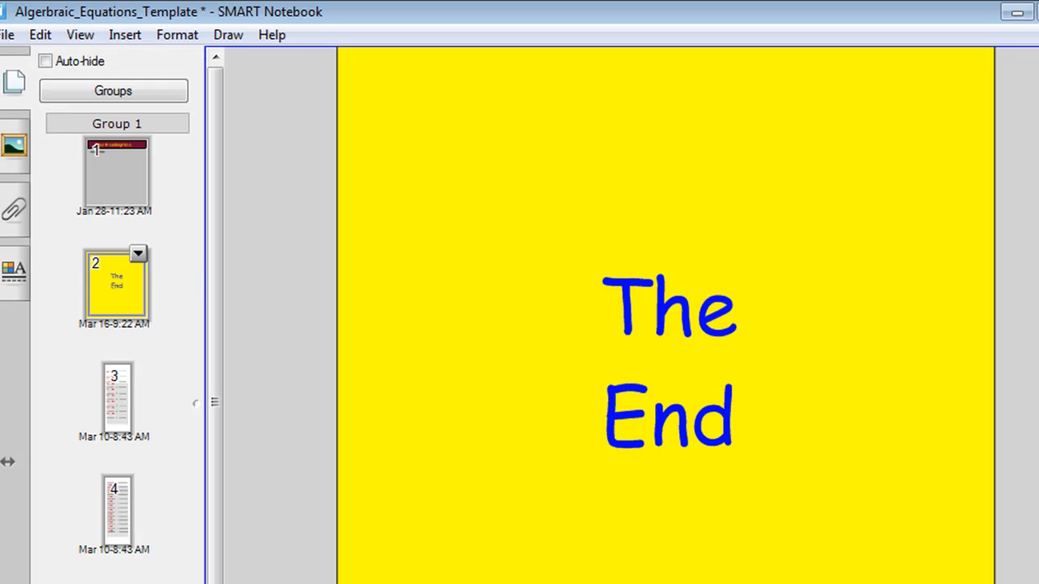
{"action": "mouse_move", "coordinate": [131, 234]}
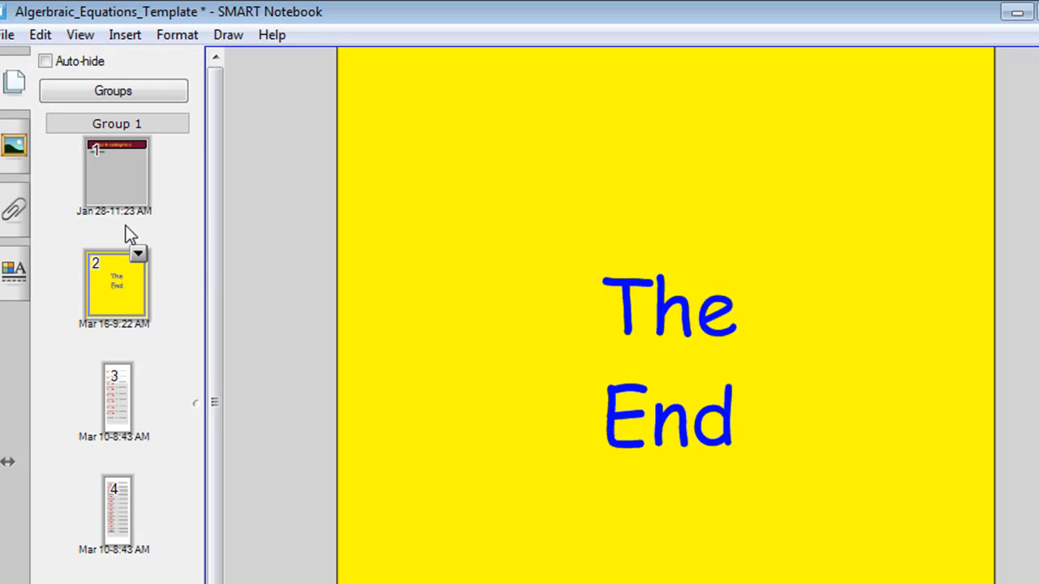
{"action": "left_click", "coordinate": [116, 171]}
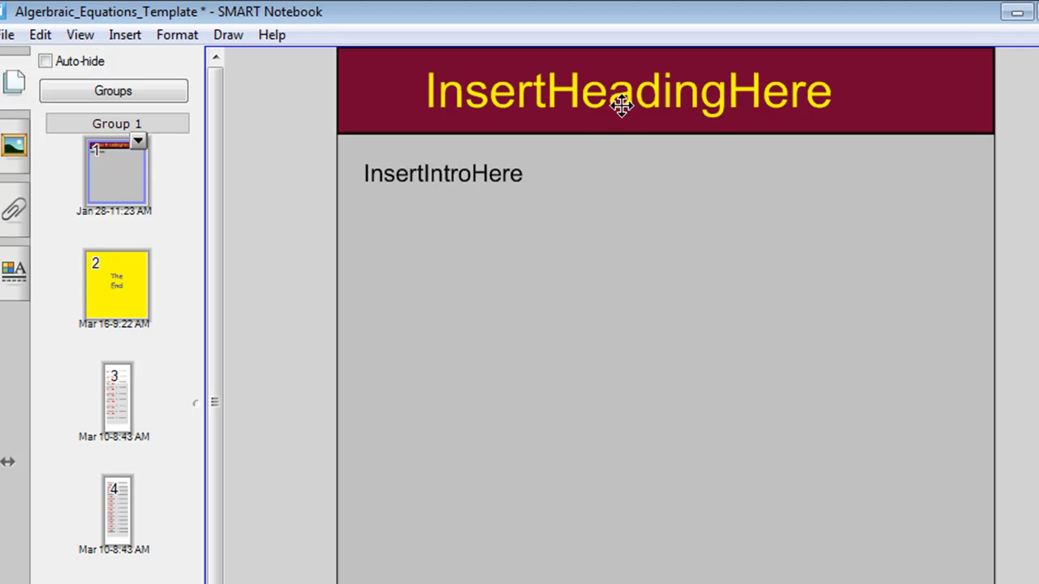
{"action": "double_click", "coordinate": [625, 91]}
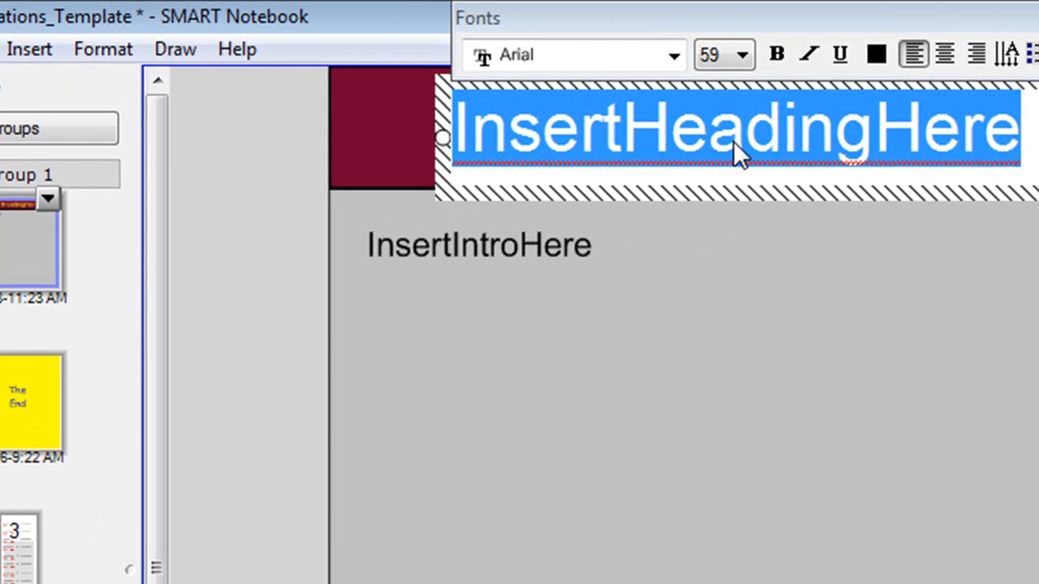
{"action": "left_click", "coordinate": [479, 245]}
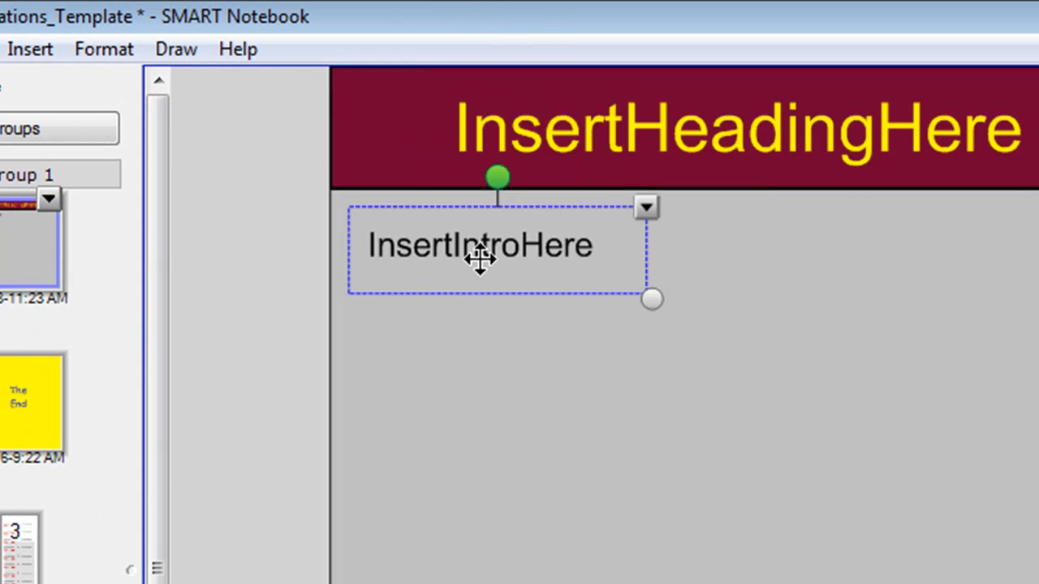
{"action": "double_click", "coordinate": [479, 245]}
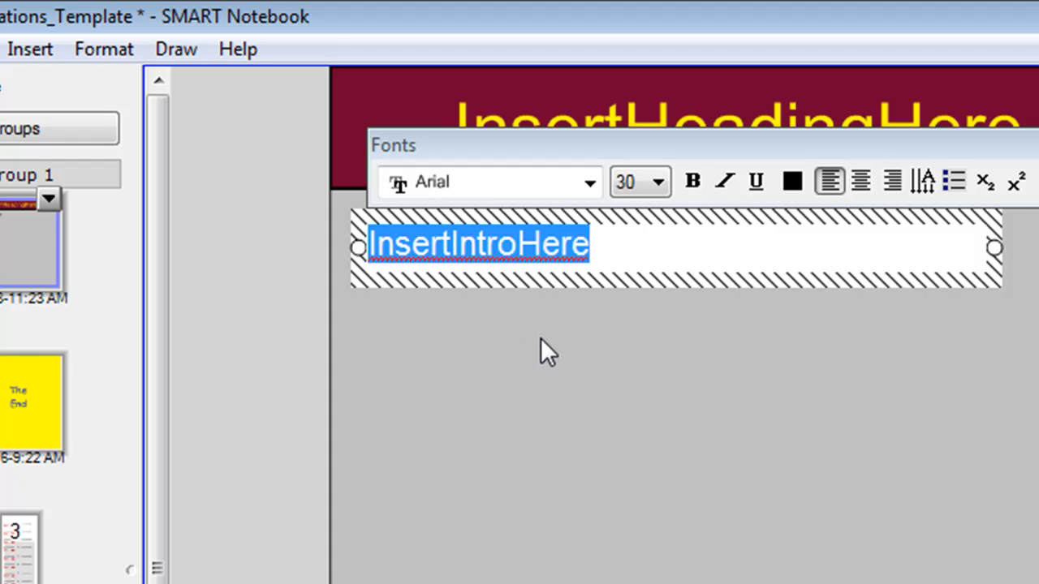
{"action": "mouse_move", "coordinate": [558, 351]}
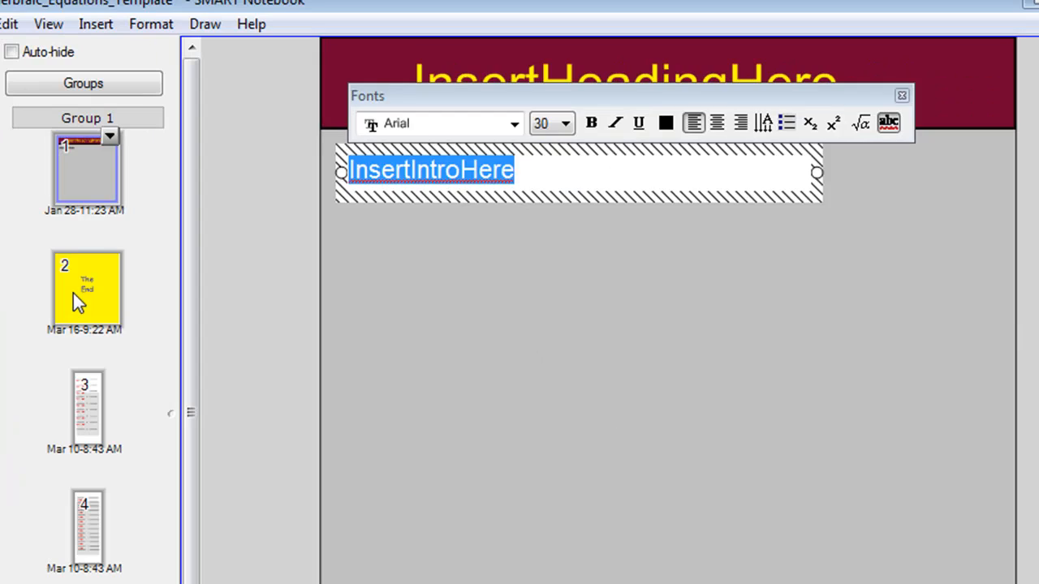
Step: Go to the equation template page and start editing its first answer line
{"action": "left_click", "coordinate": [87, 290]}
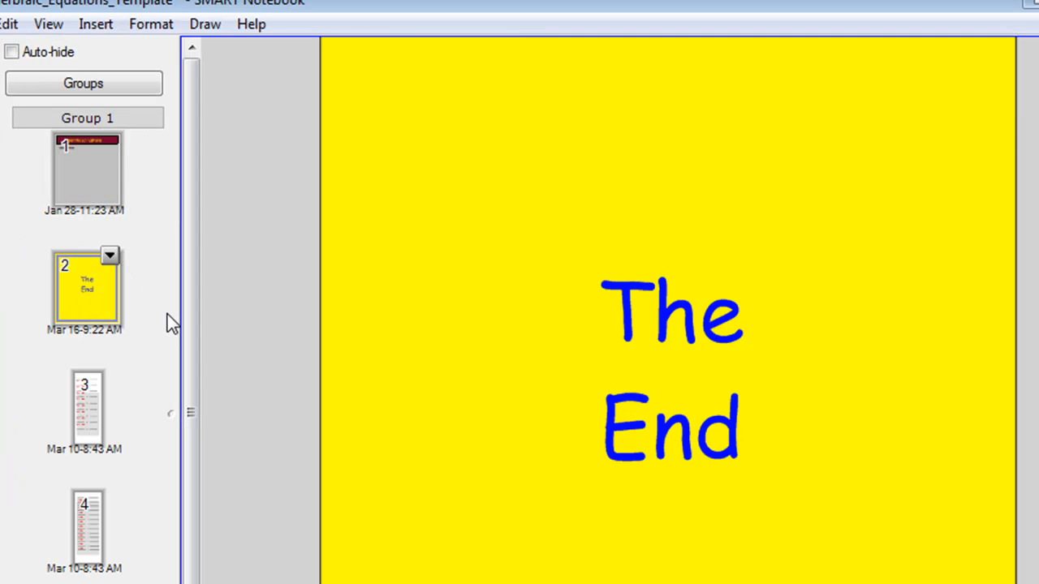
{"action": "mouse_move", "coordinate": [109, 491]}
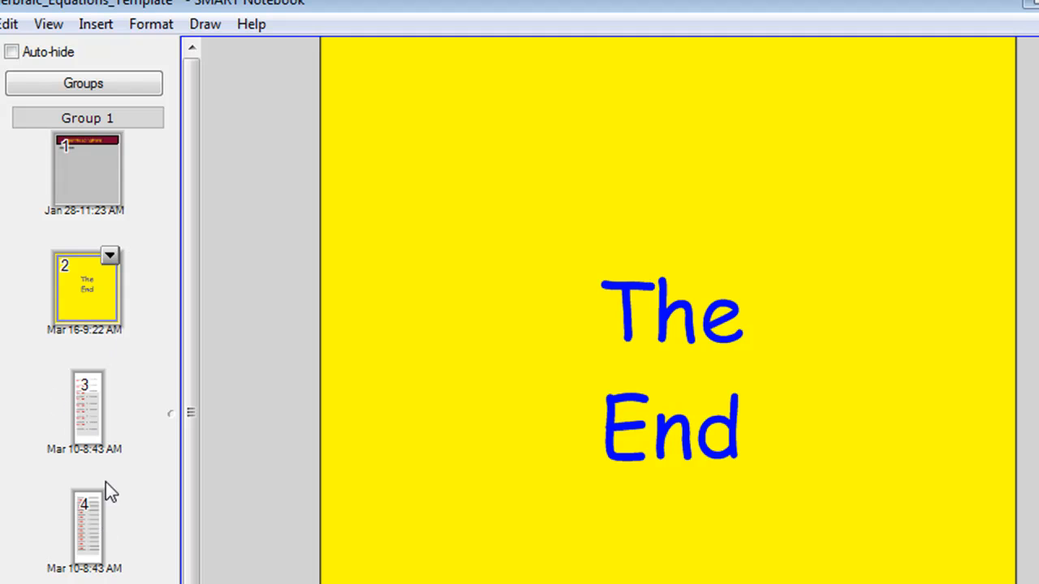
{"action": "mouse_move", "coordinate": [101, 426]}
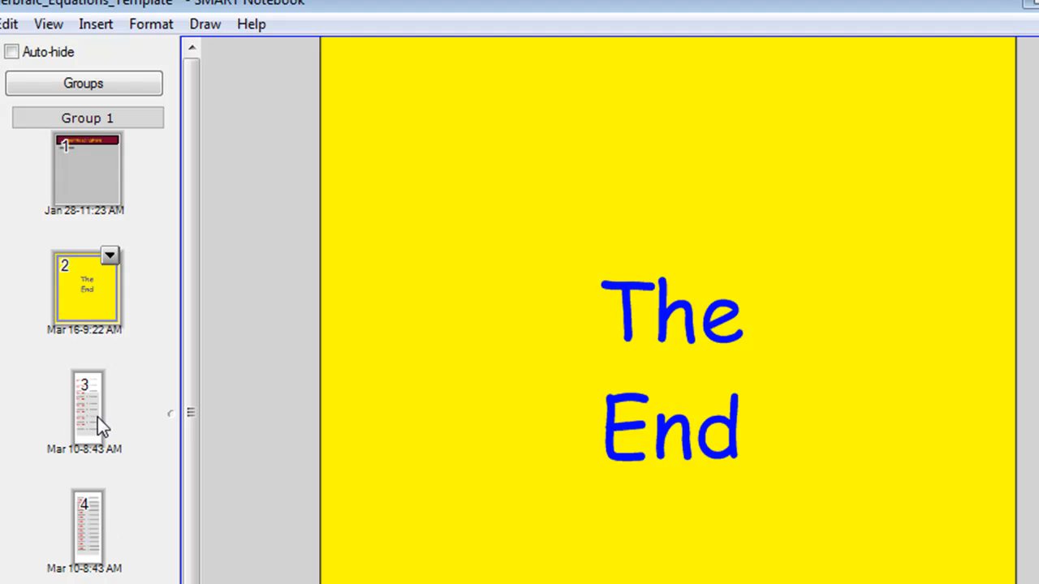
{"action": "mouse_move", "coordinate": [88, 416]}
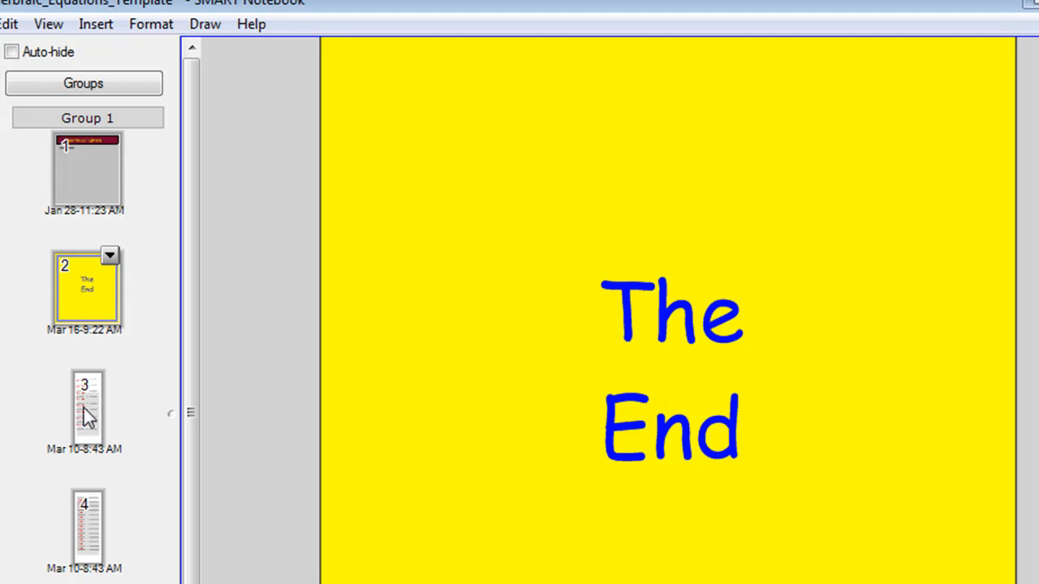
{"action": "left_click", "coordinate": [87, 406]}
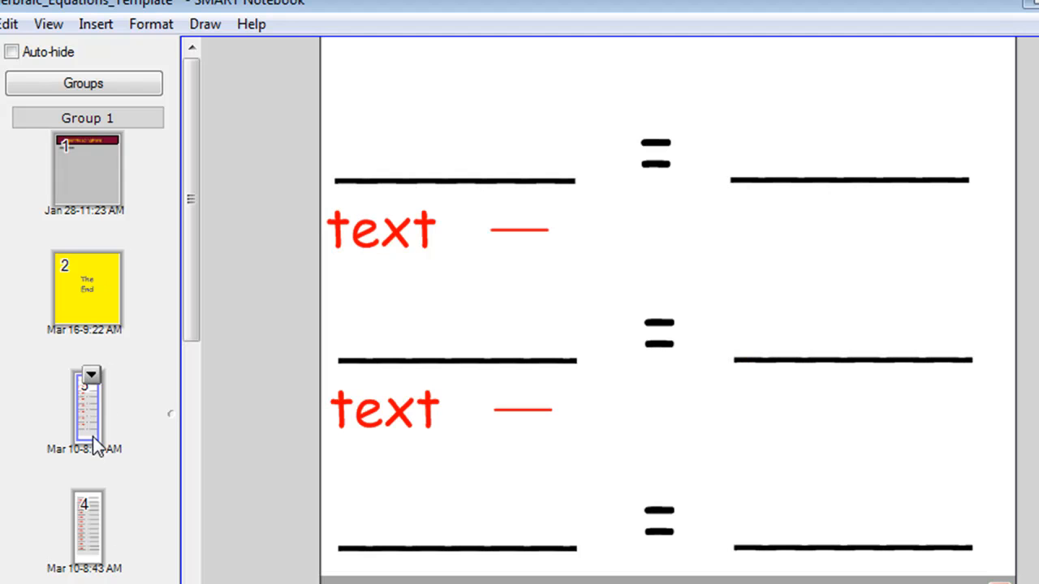
{"action": "mouse_move", "coordinate": [96, 450]}
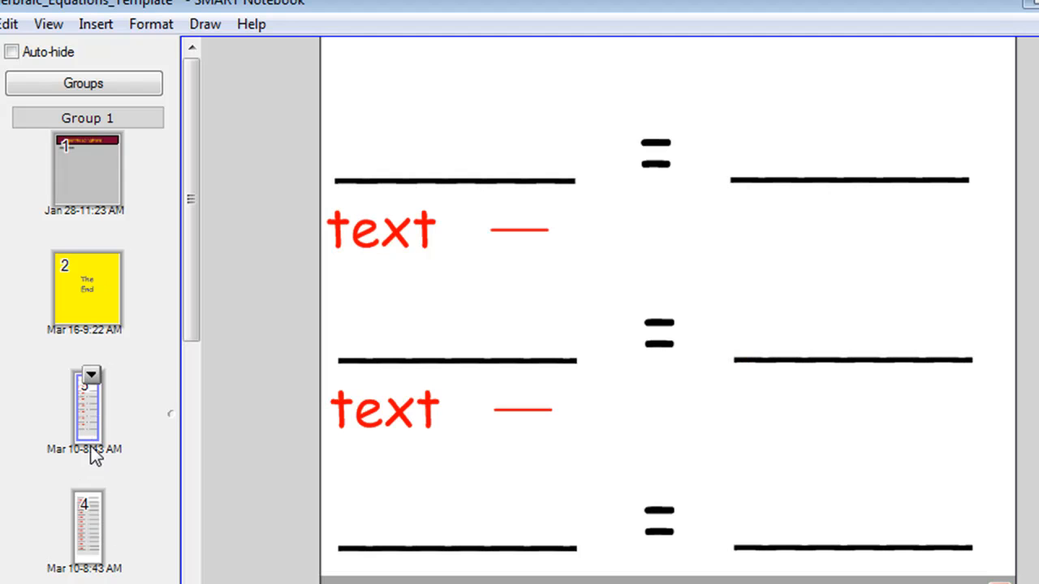
{"action": "mouse_move", "coordinate": [78, 248]}
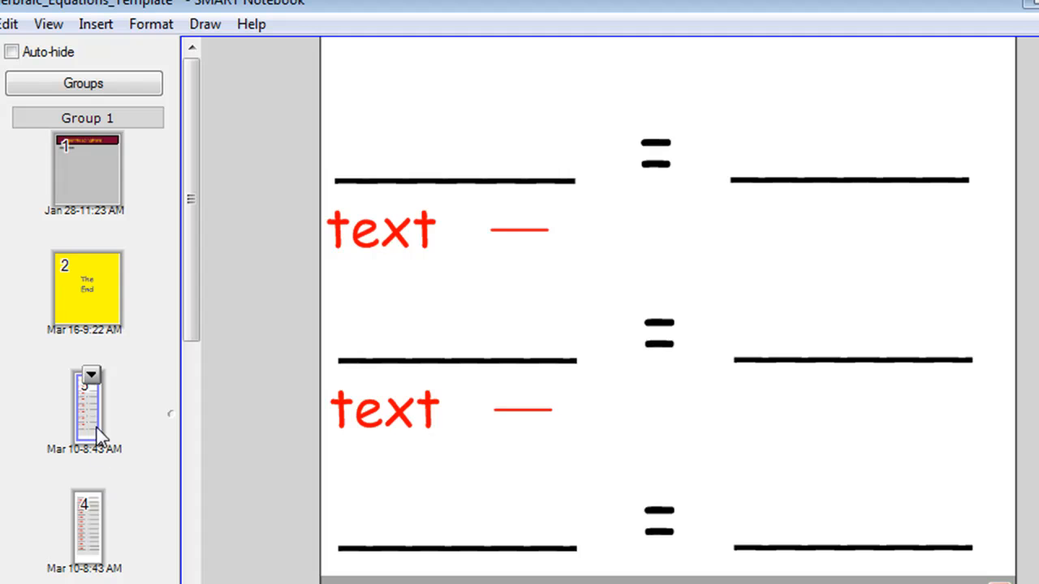
{"action": "mouse_move", "coordinate": [110, 525]}
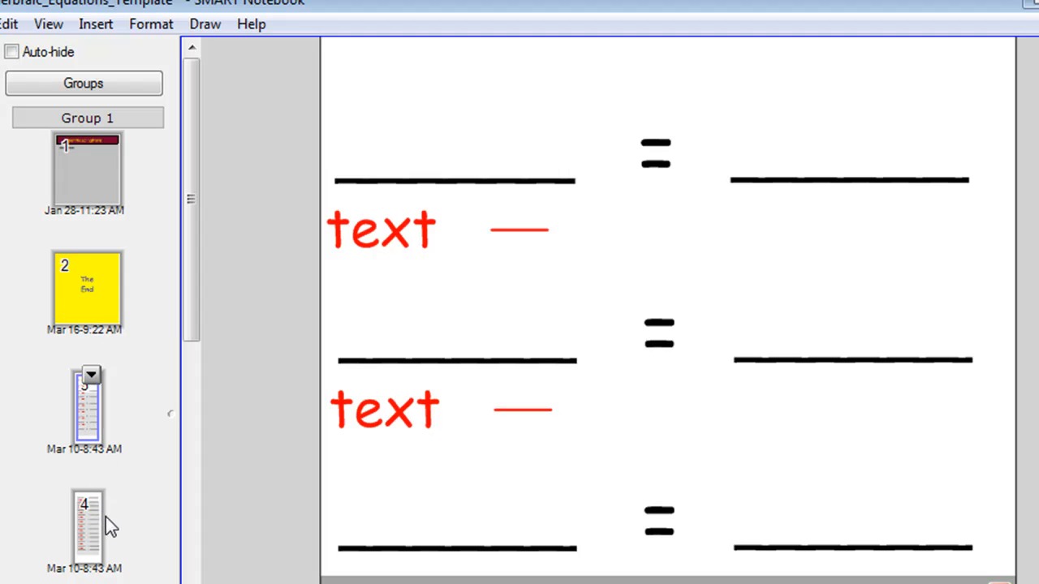
{"action": "mouse_move", "coordinate": [120, 408]}
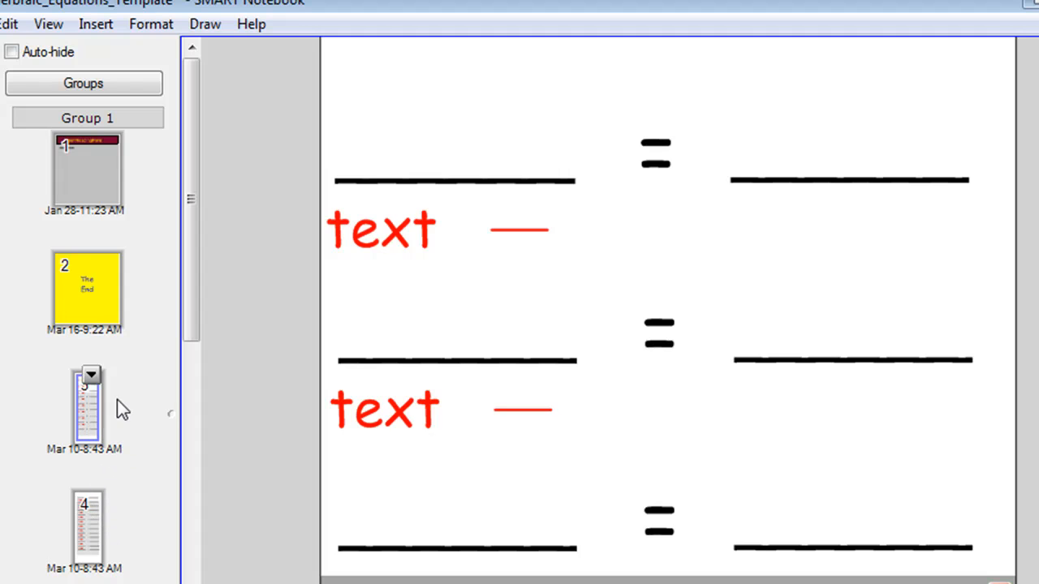
{"action": "left_click", "coordinate": [427, 173]}
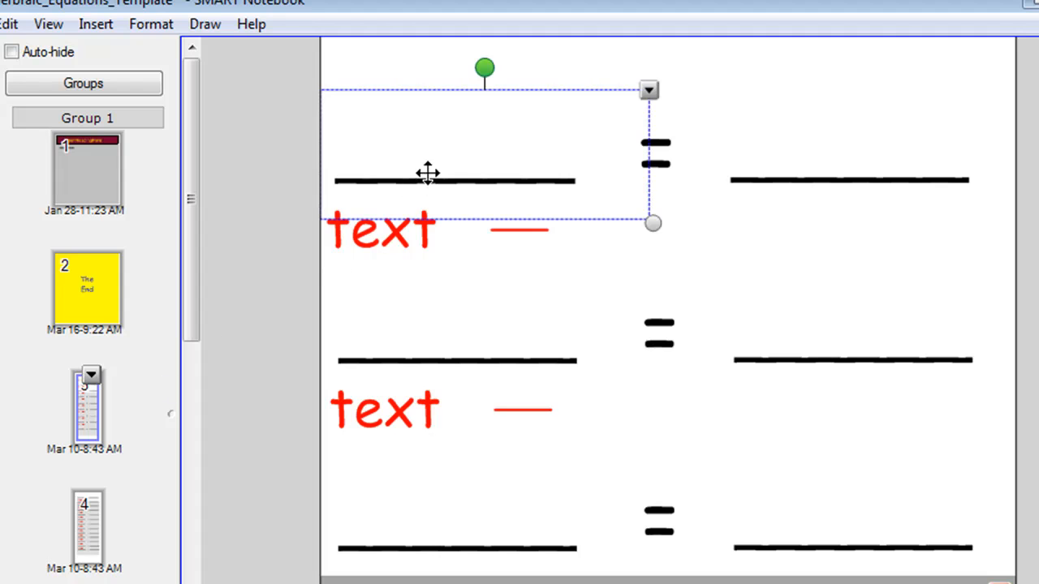
{"action": "double_click", "coordinate": [455, 180]}
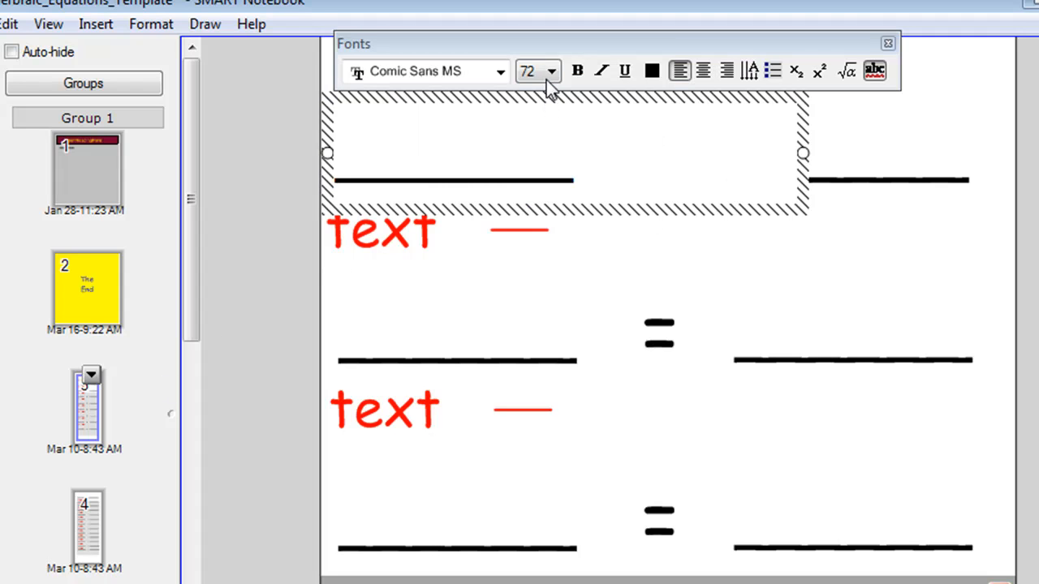
{"action": "mouse_move", "coordinate": [89, 536]}
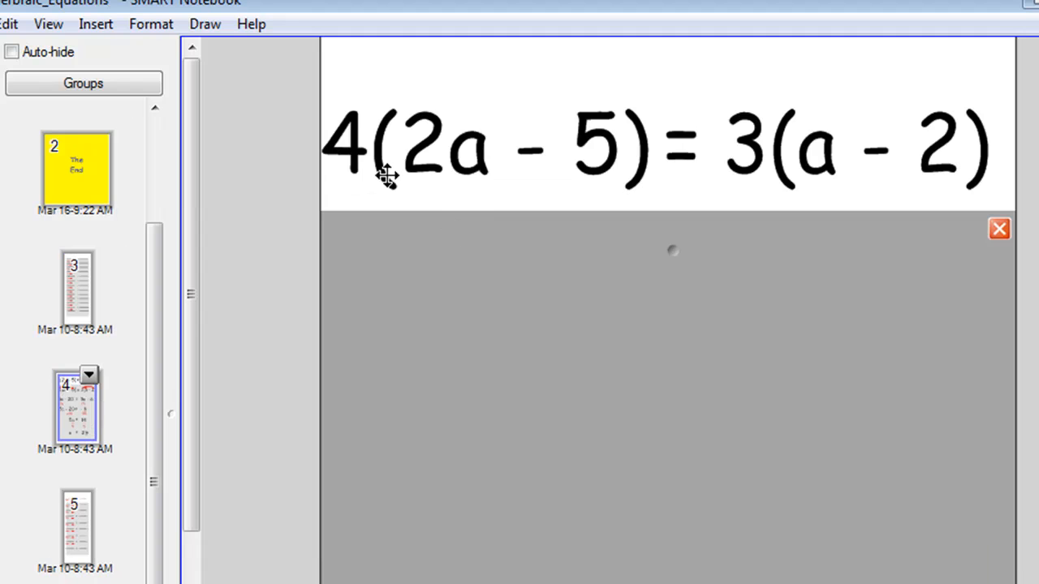
{"action": "mouse_move", "coordinate": [713, 245]}
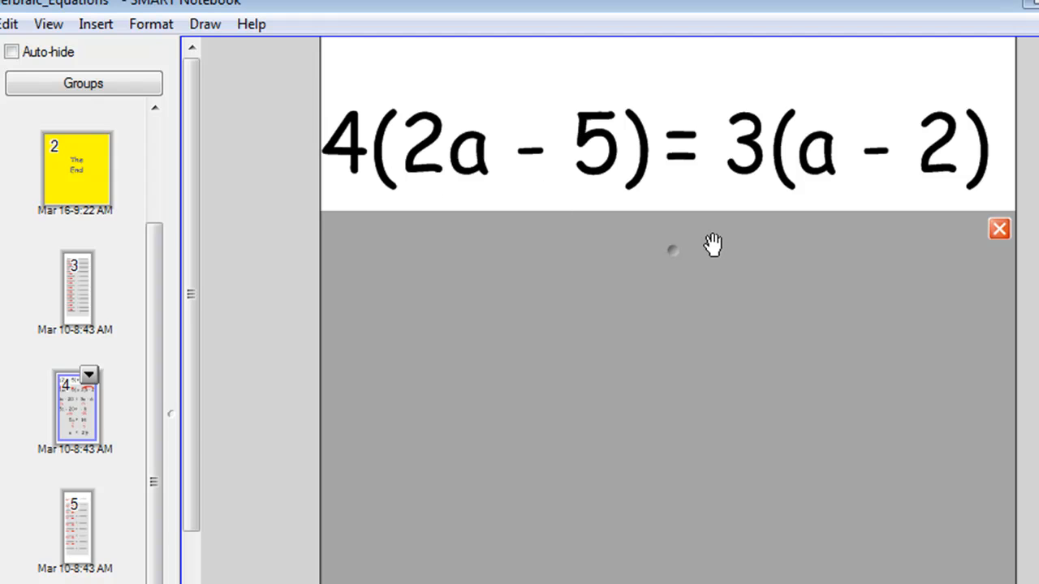
{"action": "mouse_move", "coordinate": [952, 182]}
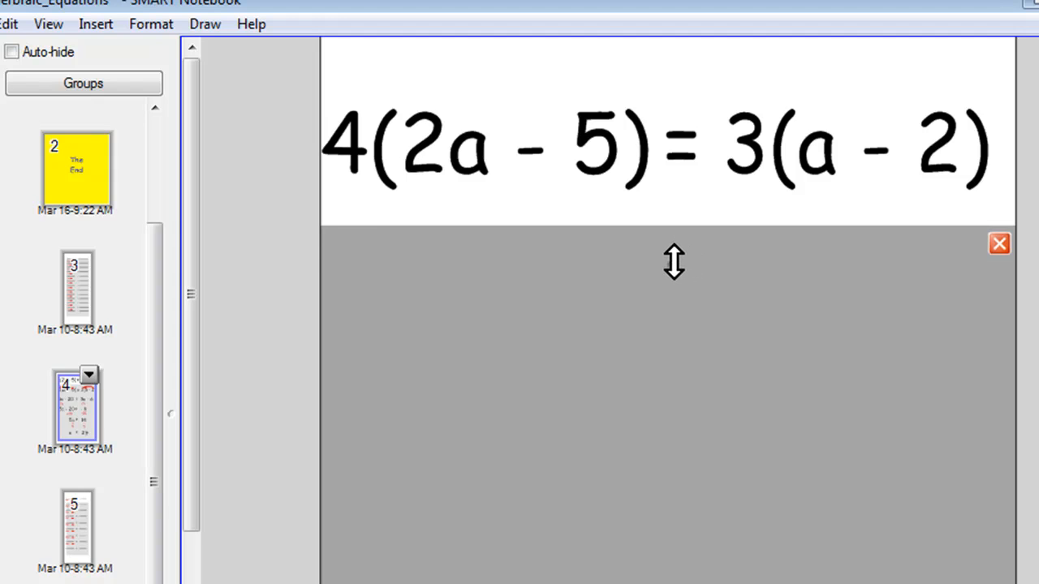
Step: Lower the screen shade to just below the 4(2a - 5) = 3(a - 2) equation
{"action": "left_click_drag", "start_coordinate": [674, 262], "coordinate": [674, 511]}
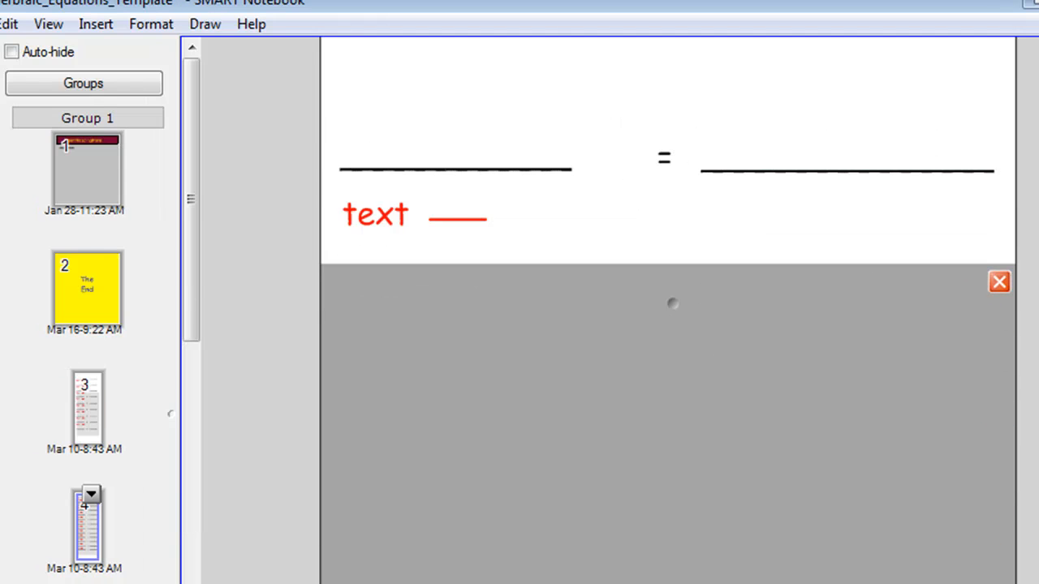
{"action": "mouse_move", "coordinate": [519, 240]}
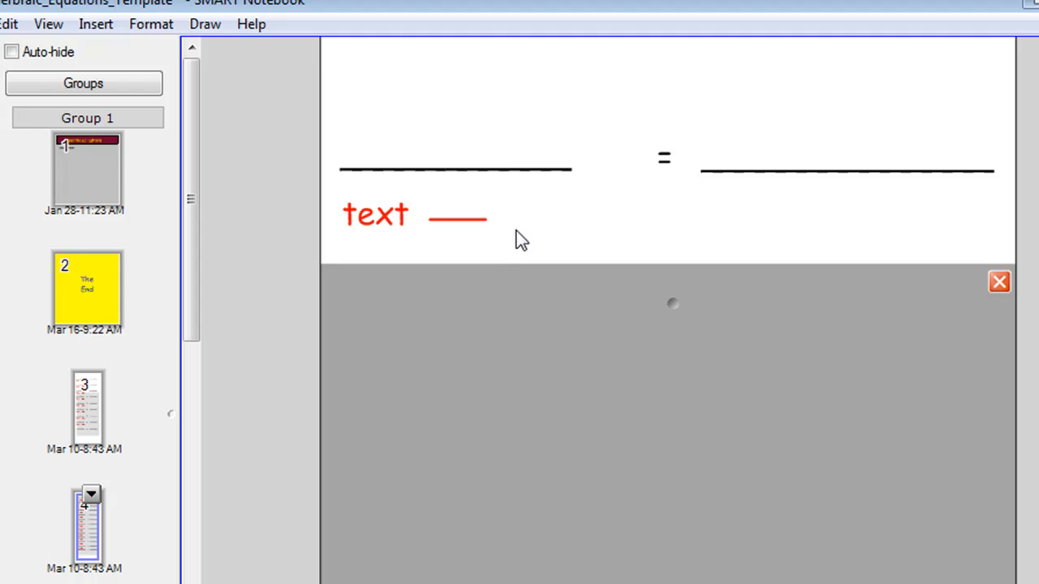
Step: Show the x–y example slide, editing the equation's left blank
{"action": "double_click", "coordinate": [483, 169]}
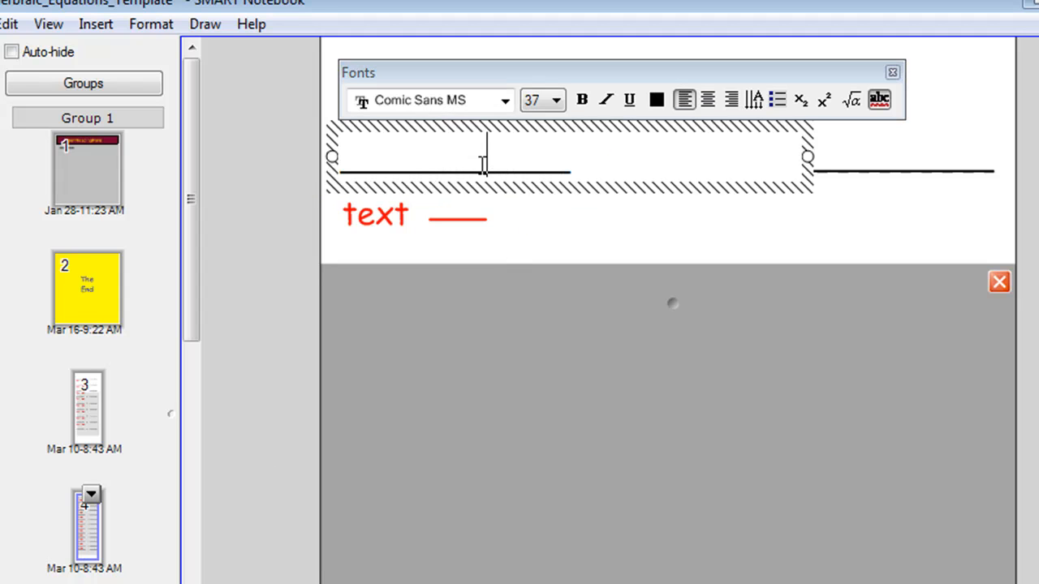
{"action": "left_click", "coordinate": [592, 251]}
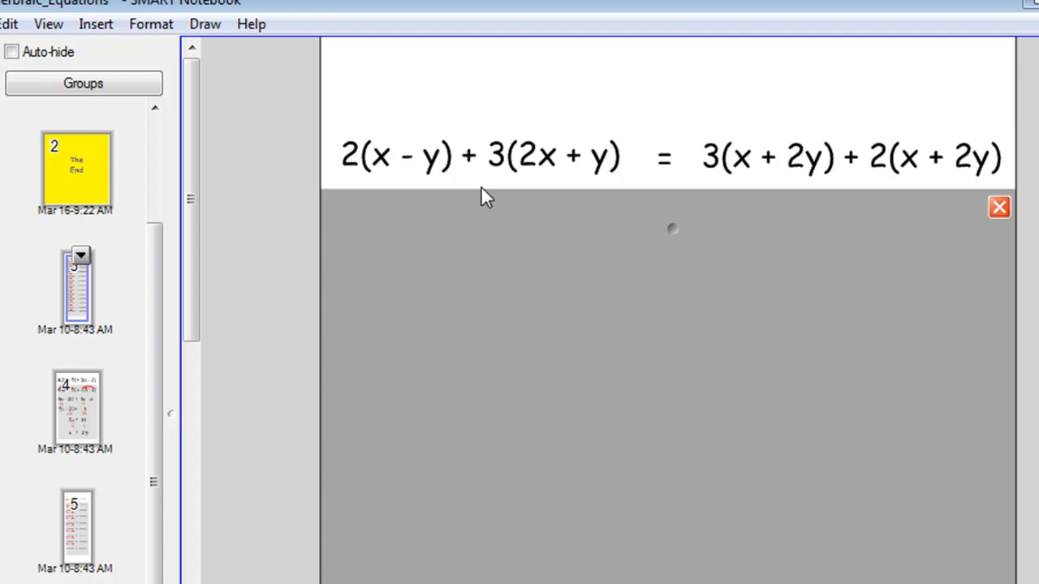
{"action": "mouse_move", "coordinate": [599, 210]}
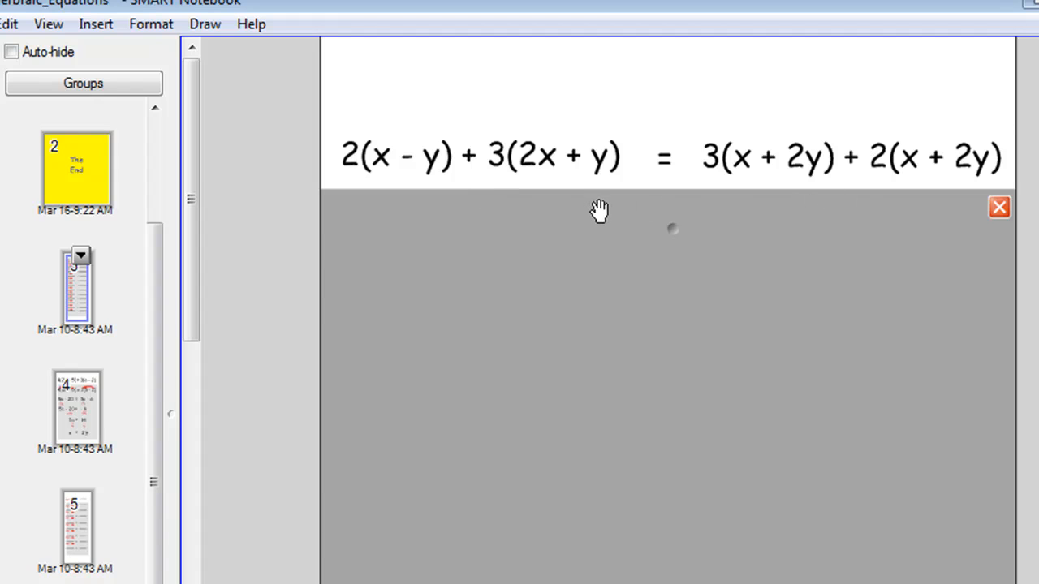
{"action": "mouse_move", "coordinate": [554, 178]}
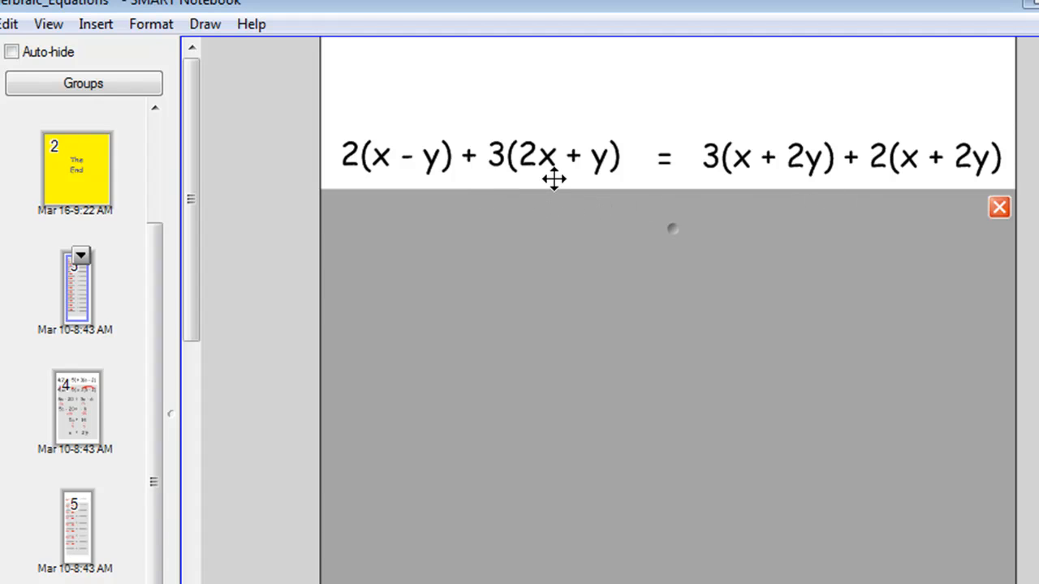
{"action": "mouse_move", "coordinate": [594, 244]}
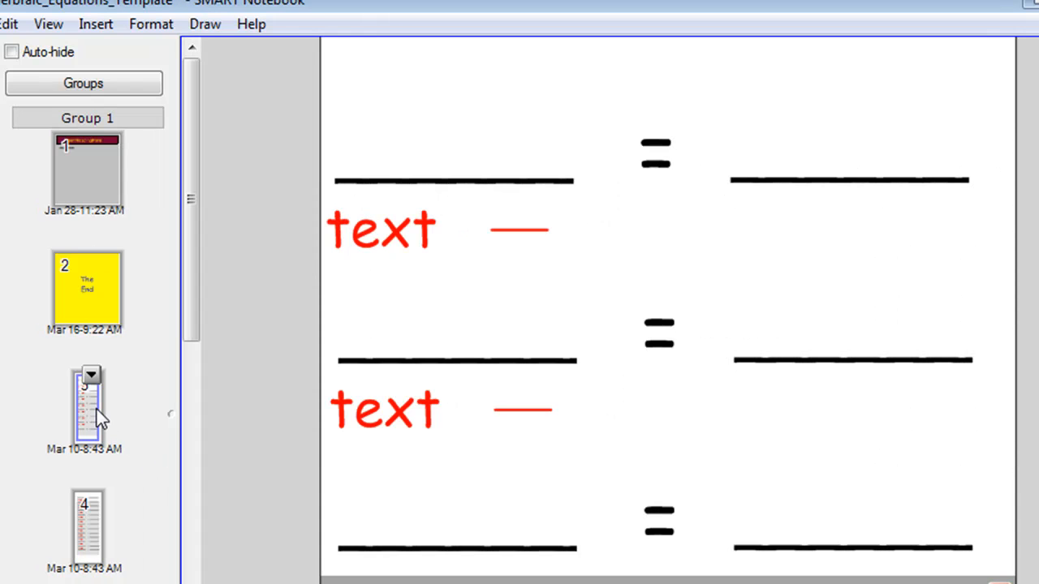
{"action": "mouse_move", "coordinate": [201, 398]}
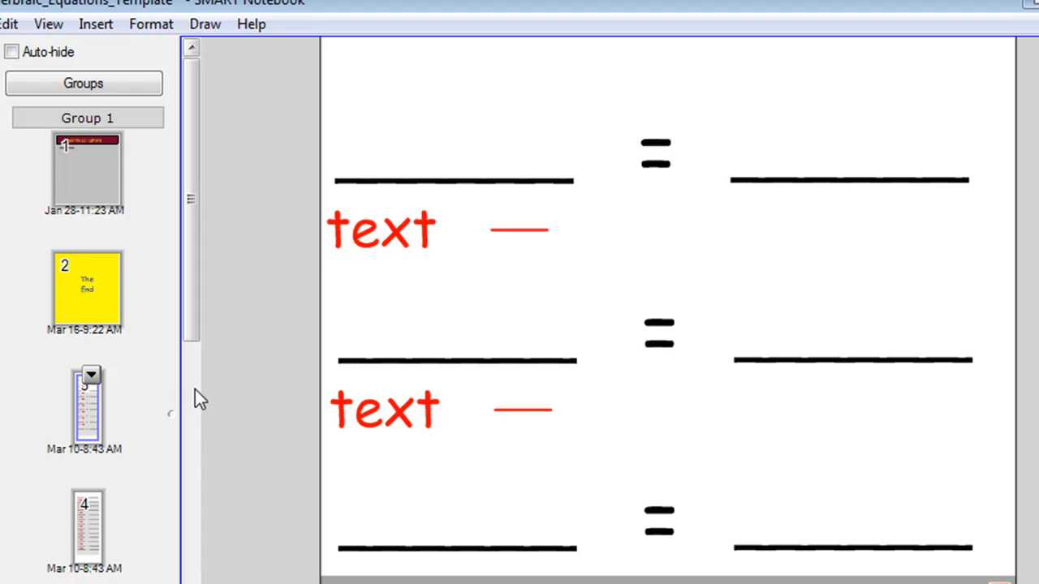
{"action": "mouse_move", "coordinate": [89, 421]}
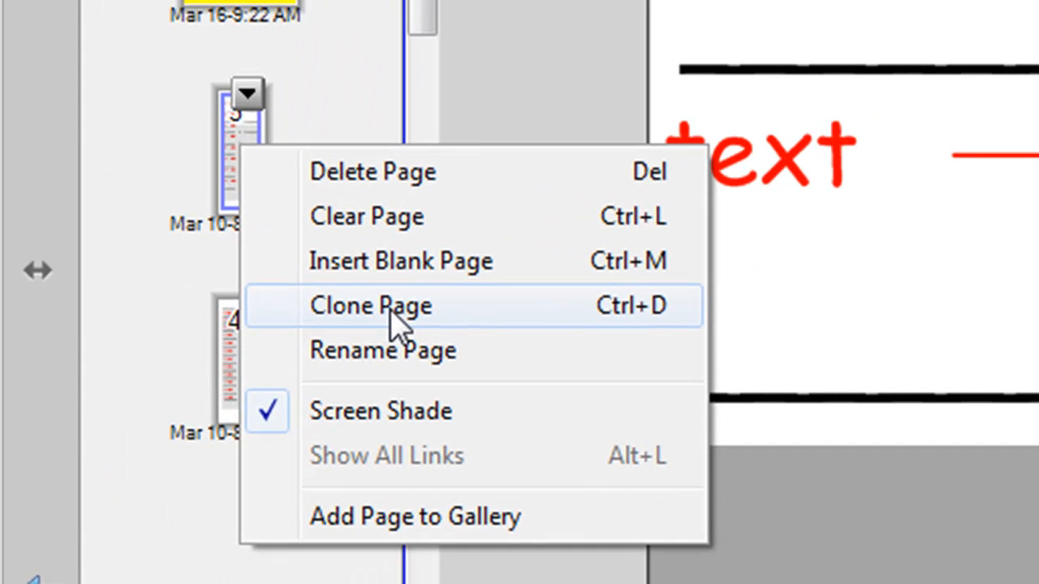
{"action": "mouse_move", "coordinate": [621, 333]}
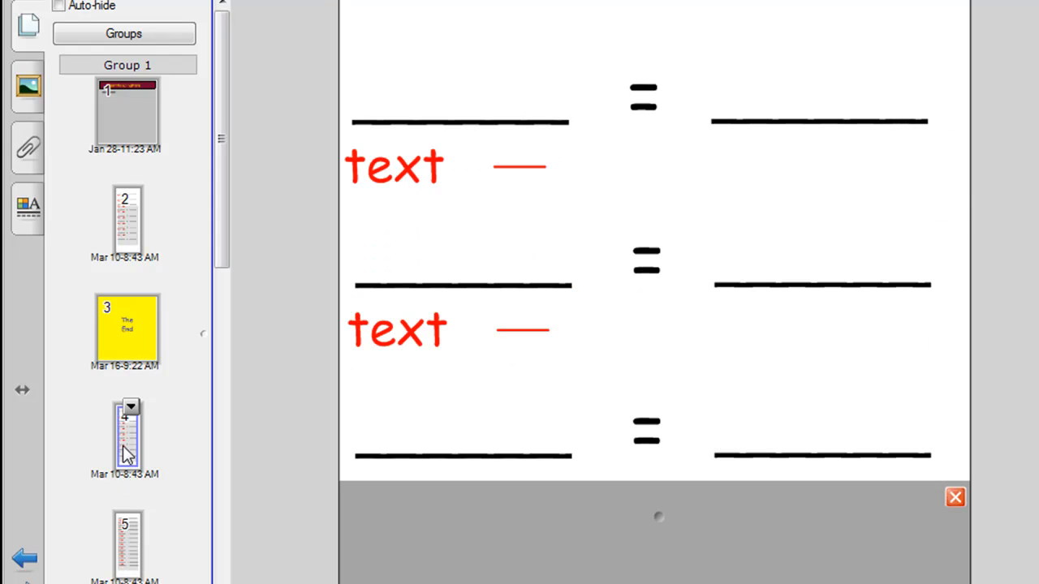
{"action": "mouse_move", "coordinate": [138, 247]}
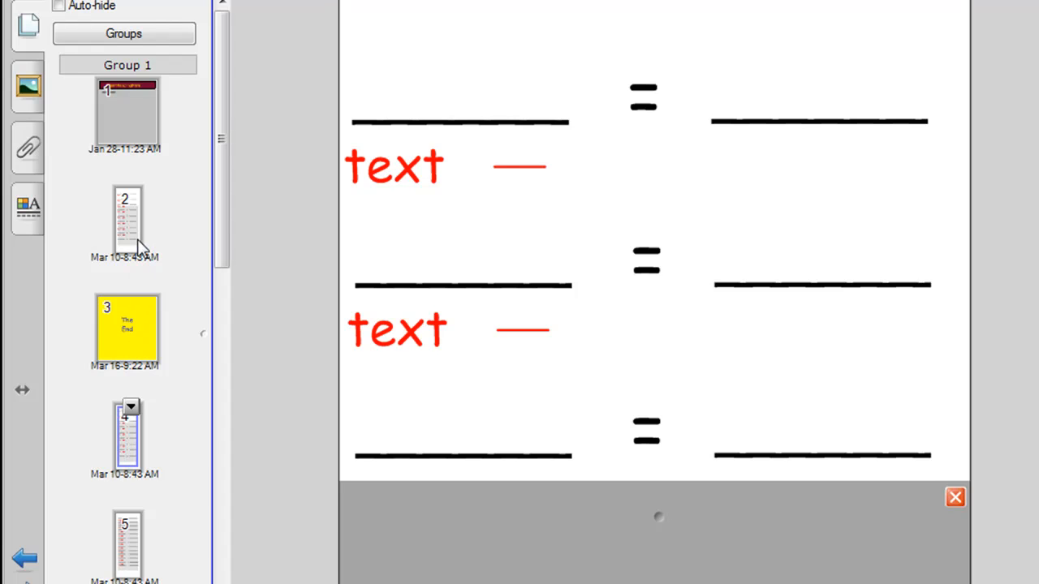
Step: Open the copied equation template page from the Page Sorter
{"action": "left_click", "coordinate": [127, 219]}
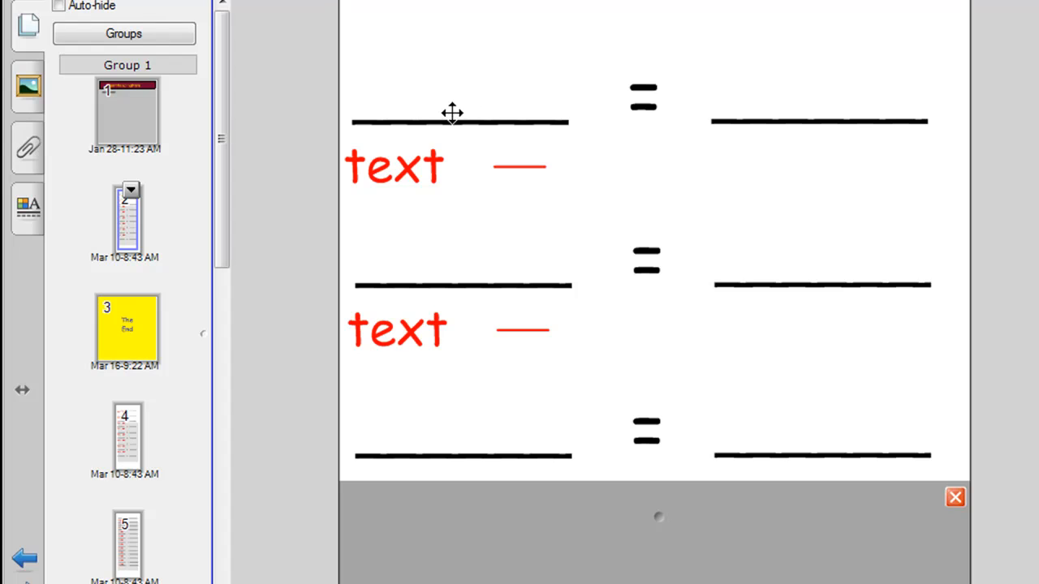
{"action": "mouse_move", "coordinate": [415, 108]}
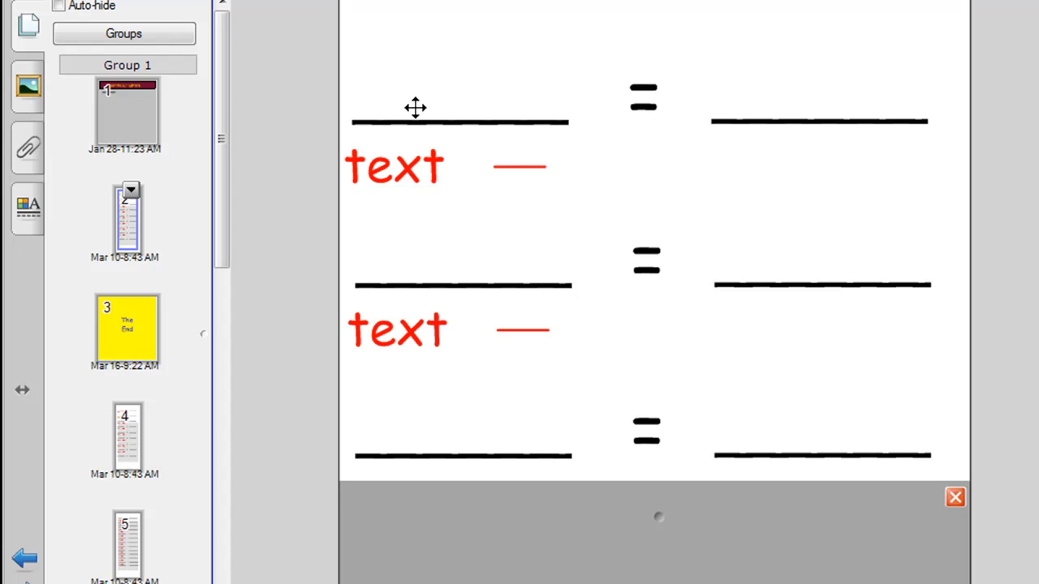
{"action": "mouse_move", "coordinate": [424, 162]}
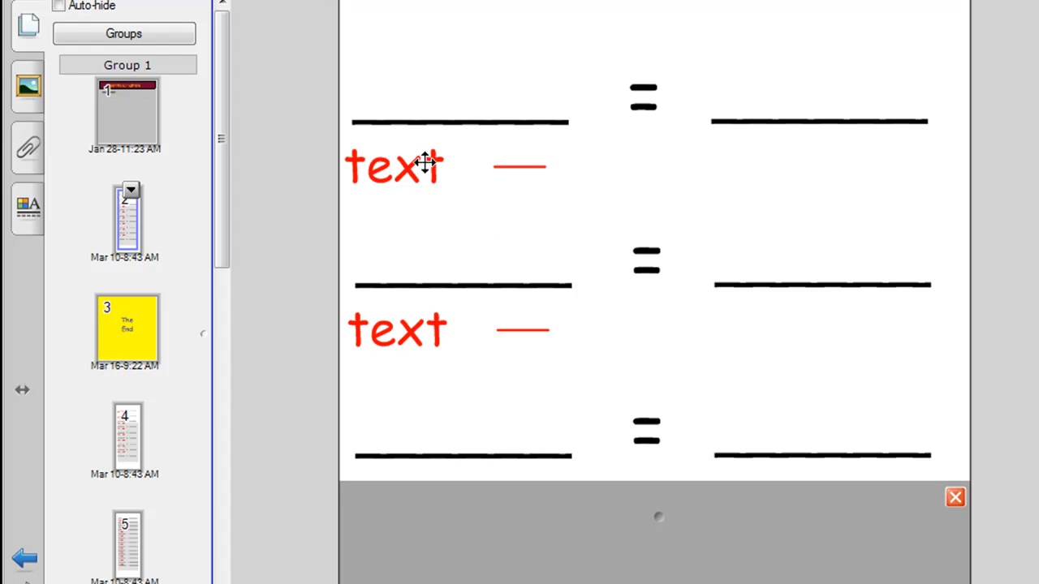
{"action": "mouse_move", "coordinate": [411, 111]}
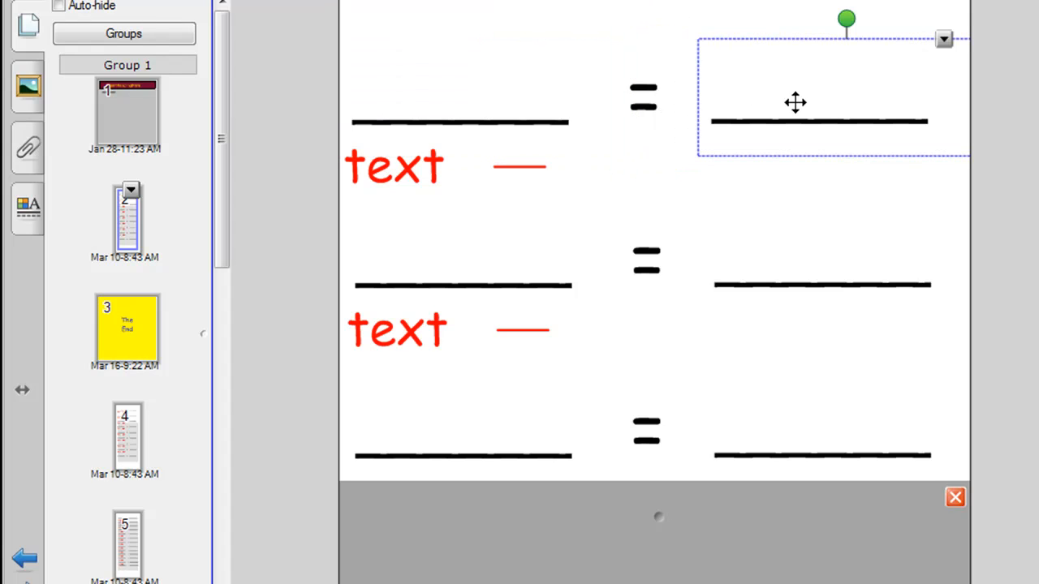
{"action": "mouse_move", "coordinate": [423, 116]}
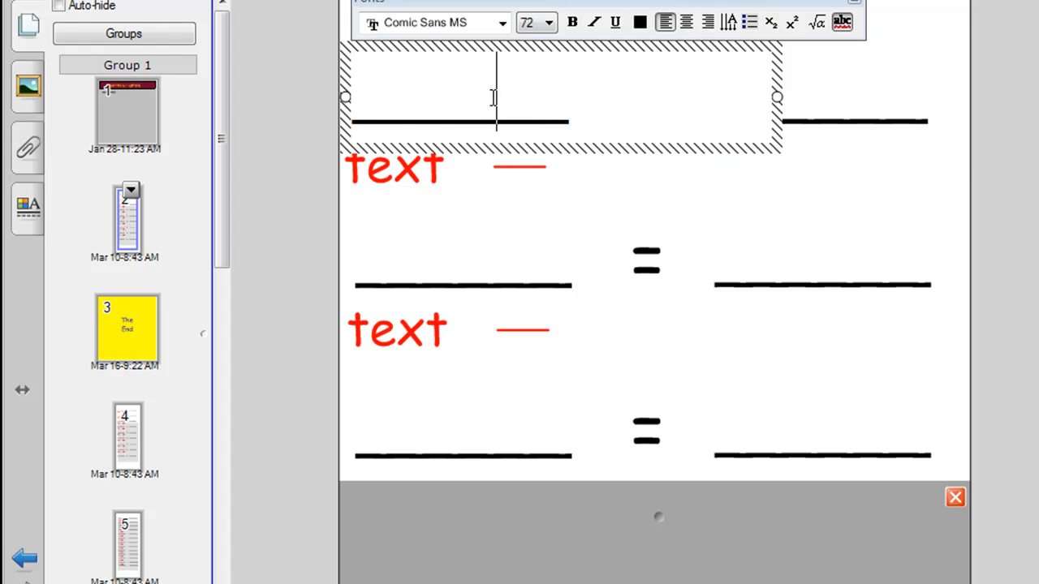
Step: Type 4(2a - 5) into the first line's left blank
{"action": "type", "text": "4(2a - 5) = 3(a - 2"}
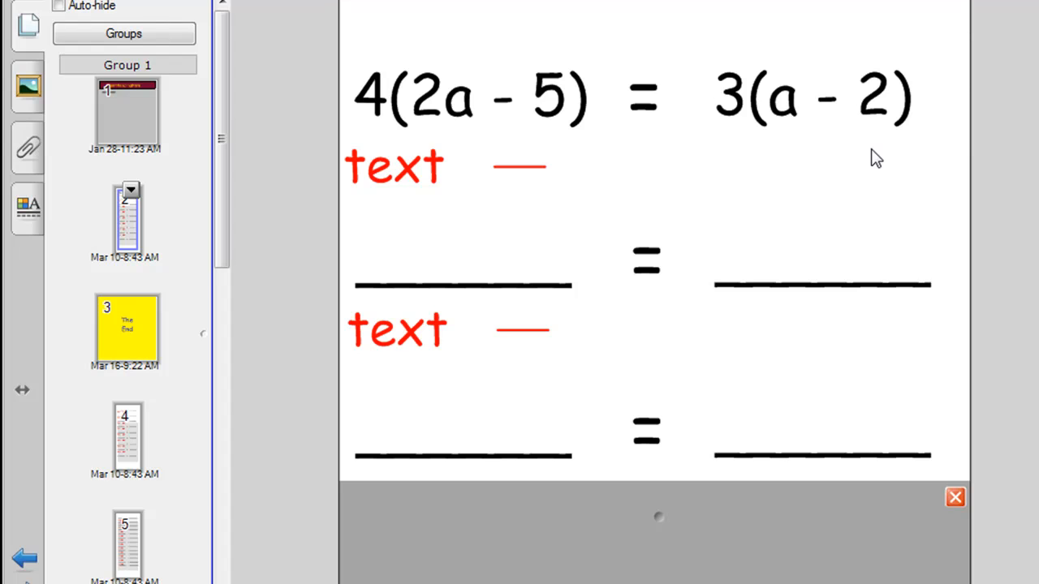
{"action": "mouse_move", "coordinate": [571, 255]}
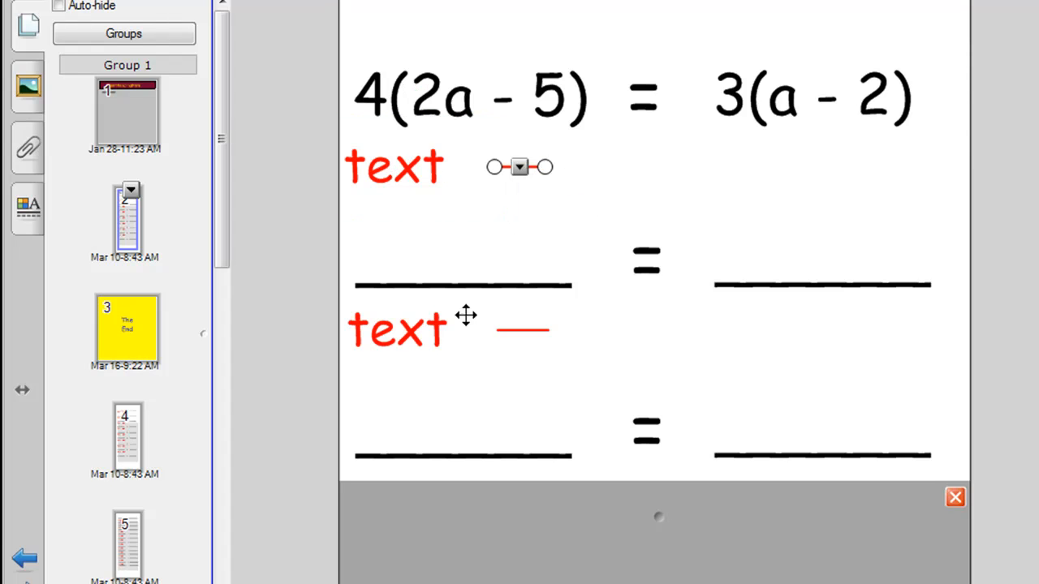
{"action": "mouse_move", "coordinate": [552, 250]}
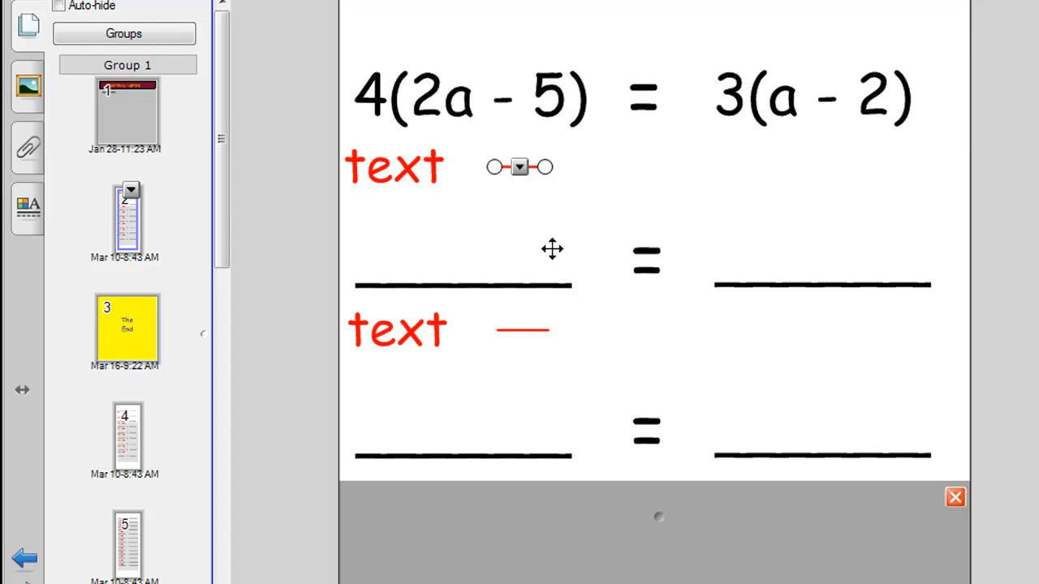
{"action": "mouse_move", "coordinate": [540, 219]}
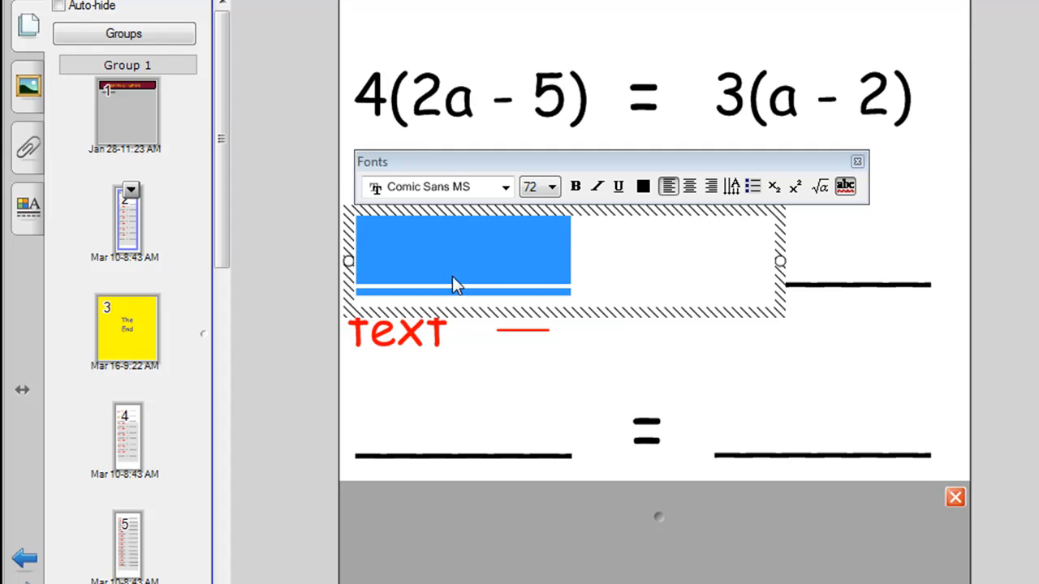
Step: Type 4(2a on the second line's left side
{"action": "type", "text": "4"}
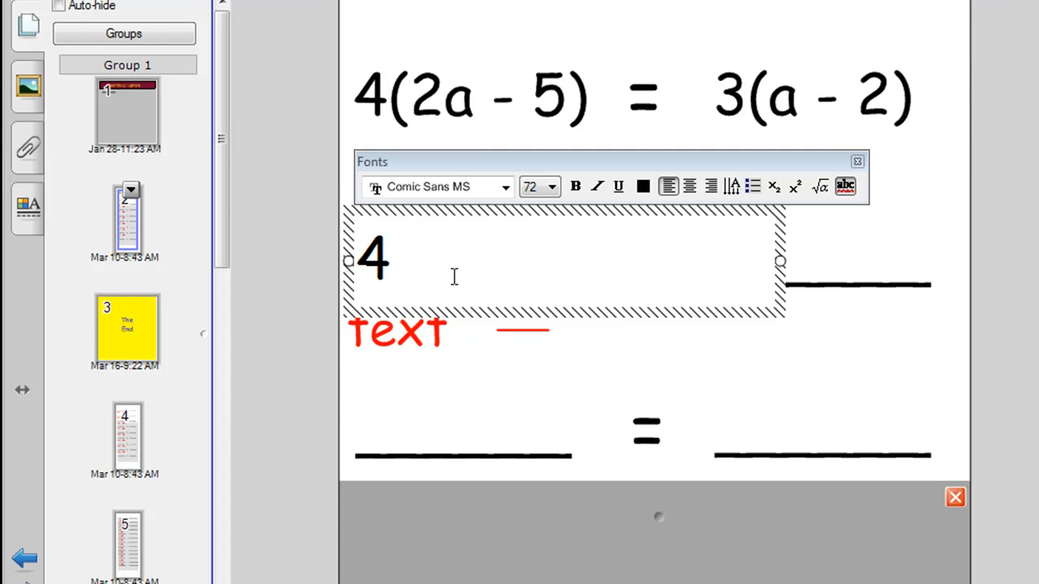
{"action": "type", "text": "(2a - 5)  =  3(a - 2"}
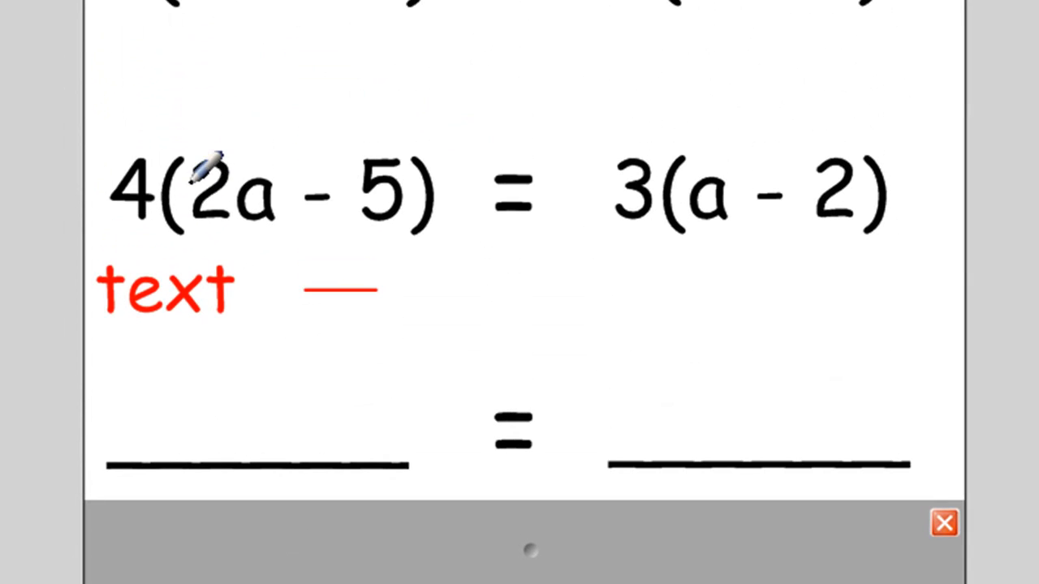
Step: Draw red arrows from 4 to 2a and from 4 to -5
{"action": "left_click_drag", "start_coordinate": [143, 150], "coordinate": [252, 143]}
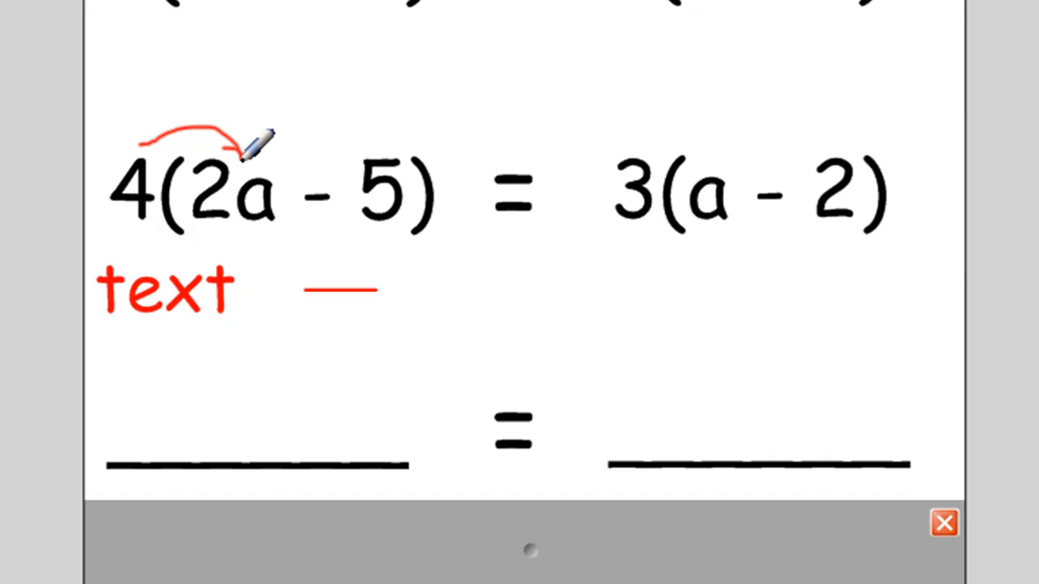
{"action": "mouse_move", "coordinate": [158, 134]}
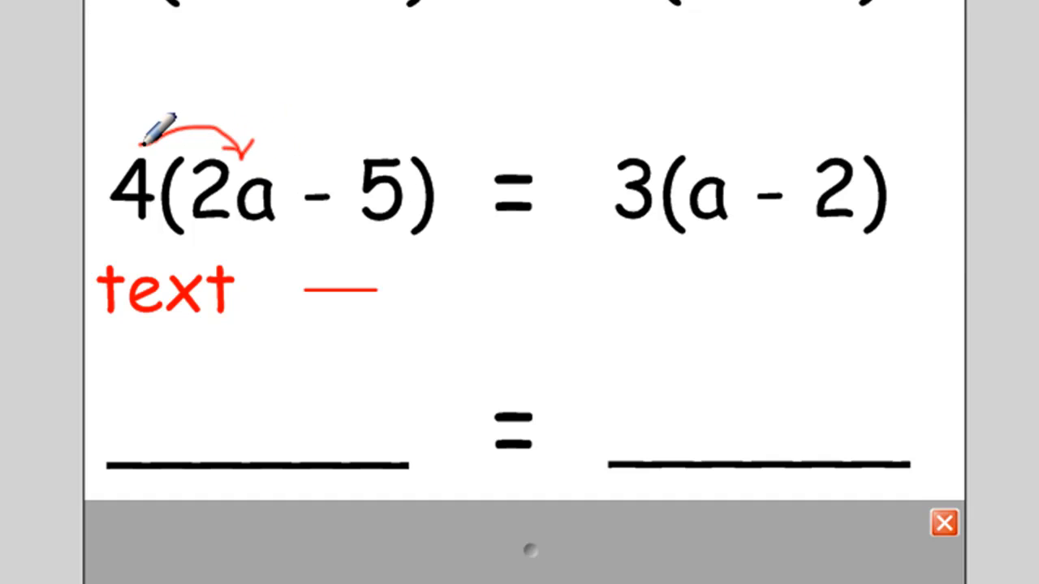
{"action": "left_click_drag", "start_coordinate": [154, 130], "coordinate": [397, 130]}
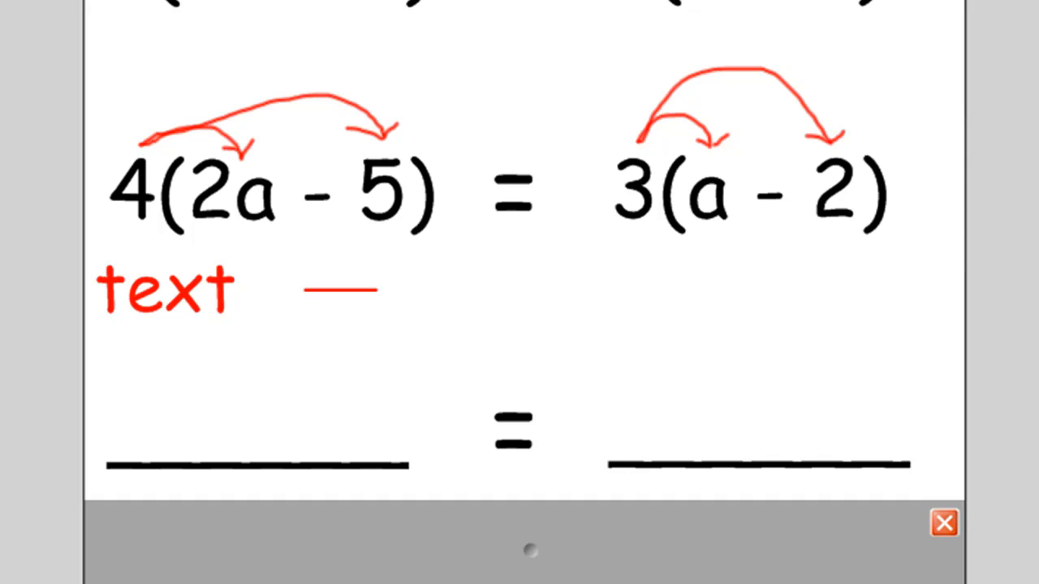
{"action": "mouse_move", "coordinate": [536, 552]}
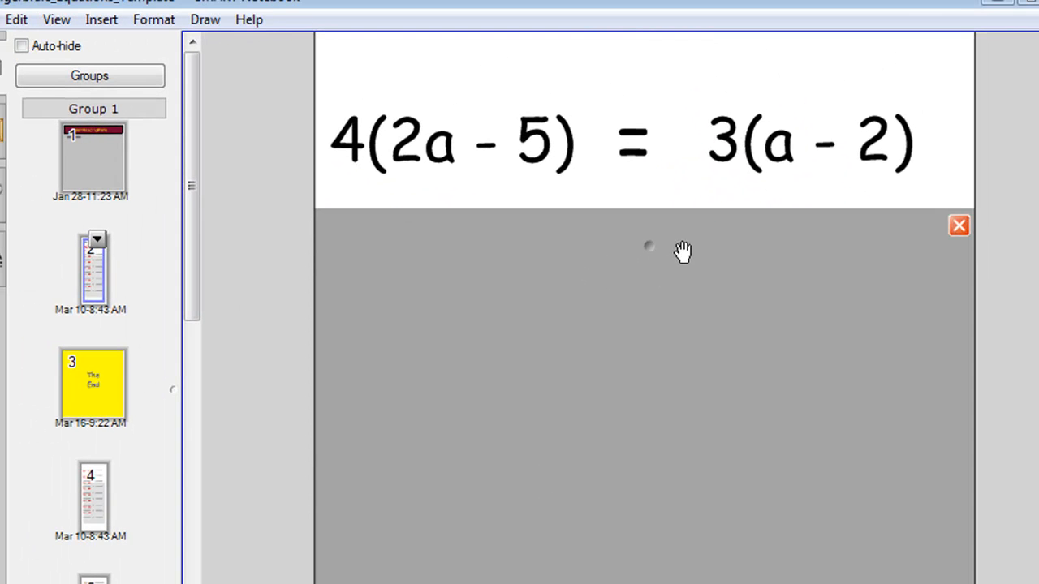
{"action": "mouse_move", "coordinate": [630, 267]}
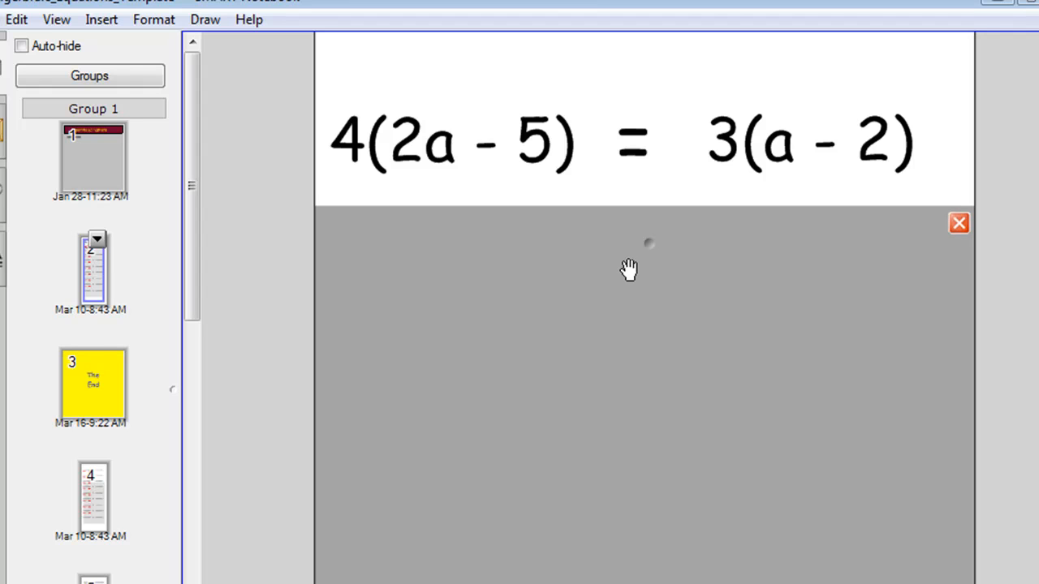
{"action": "mouse_move", "coordinate": [641, 243]}
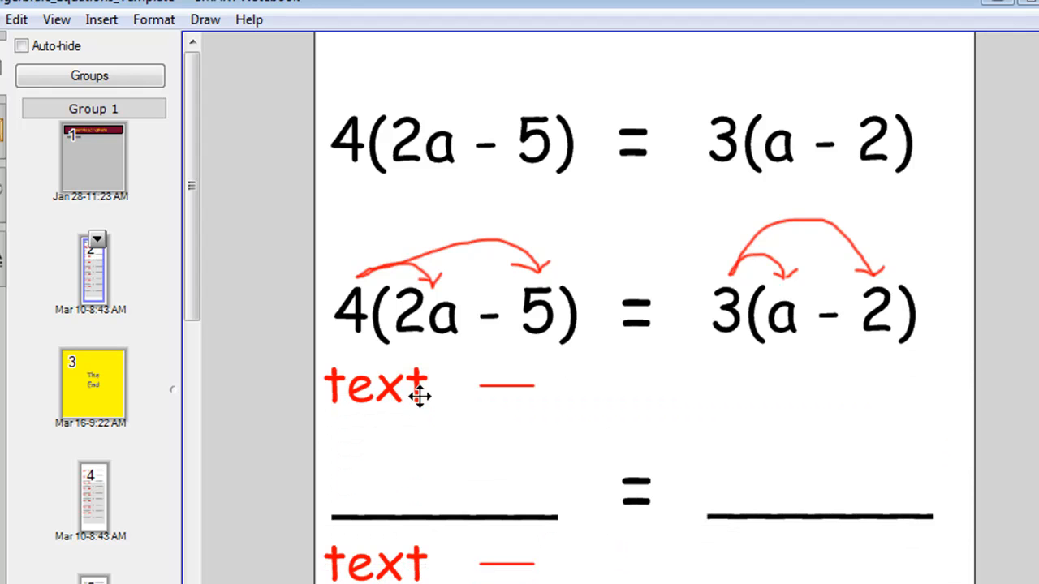
Step: Delete the red placeholder beneath the arrowed equation line
{"action": "left_click", "coordinate": [375, 384]}
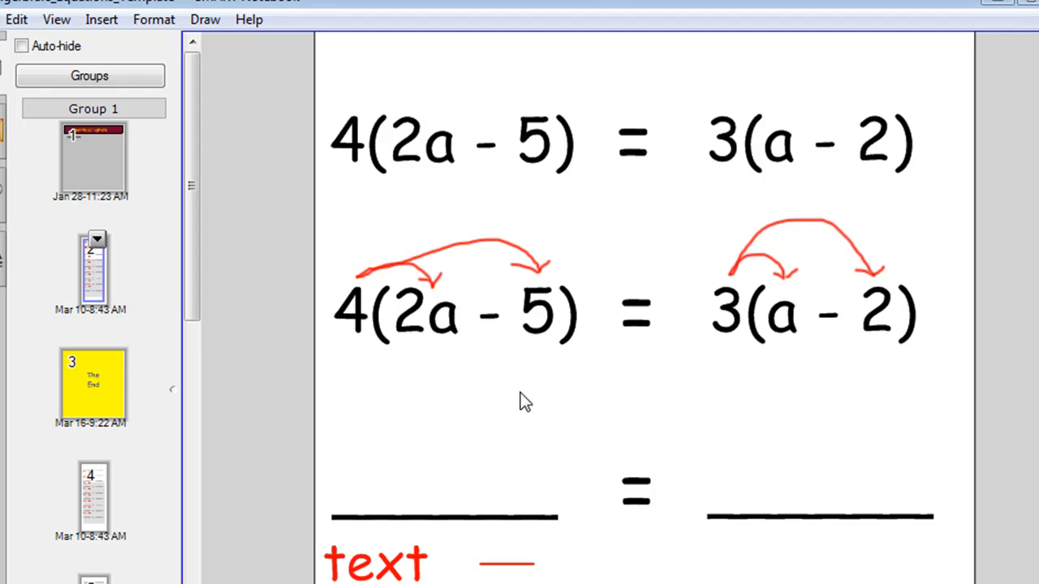
{"action": "mouse_move", "coordinate": [413, 500]}
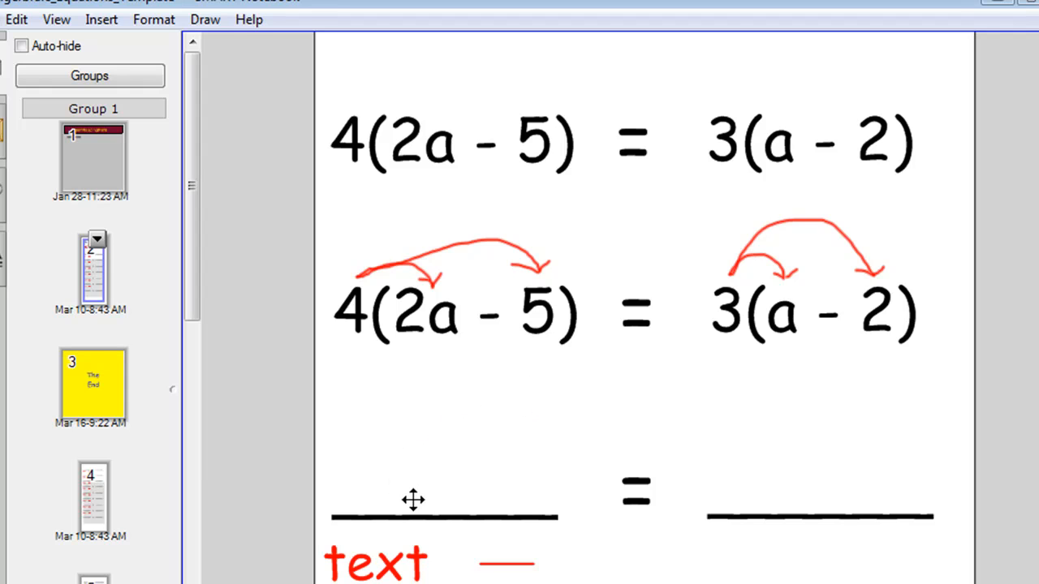
{"action": "mouse_move", "coordinate": [449, 328]}
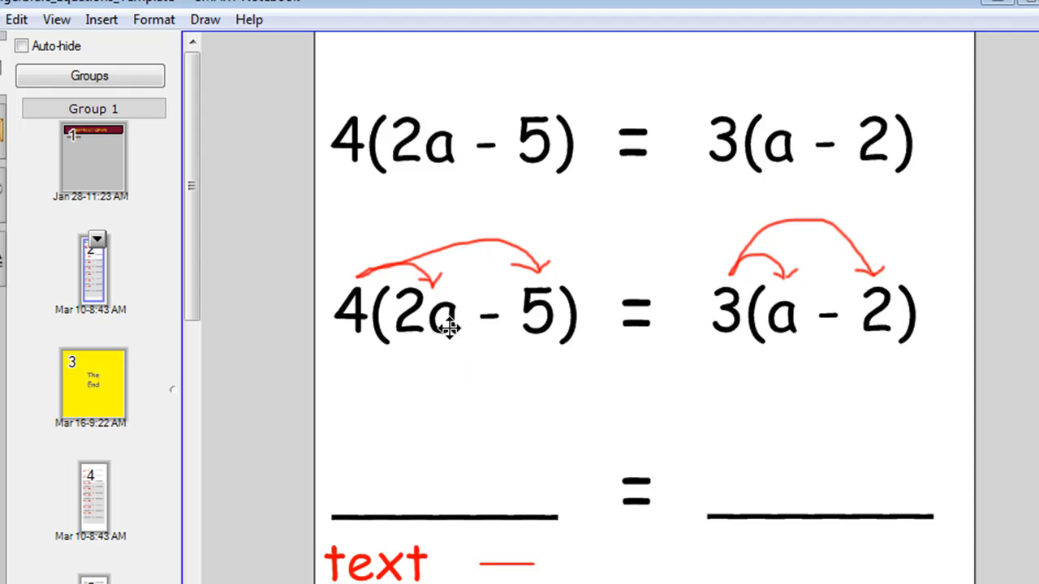
{"action": "mouse_move", "coordinate": [422, 495]}
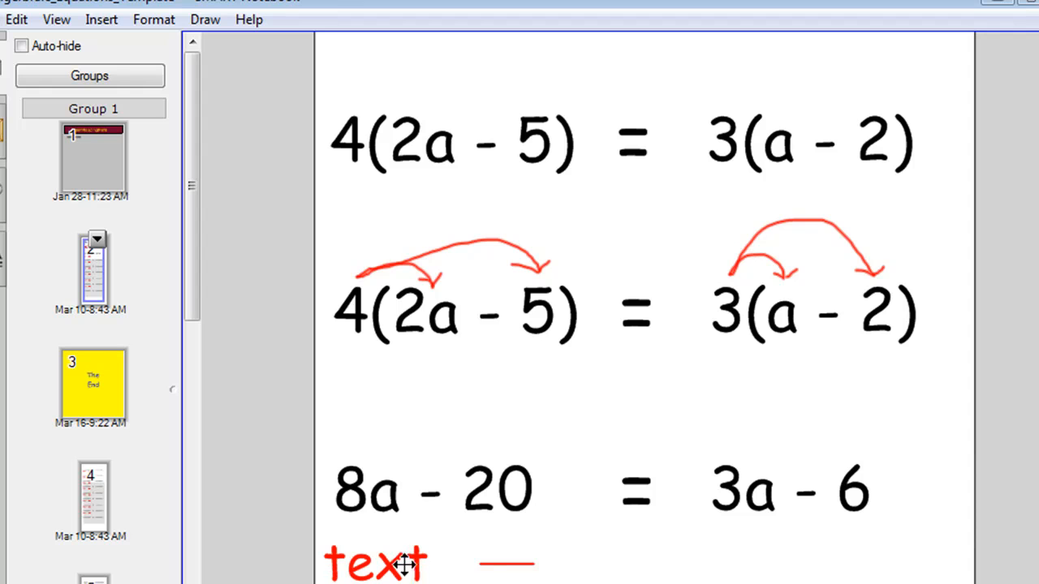
{"action": "mouse_move", "coordinate": [548, 568]}
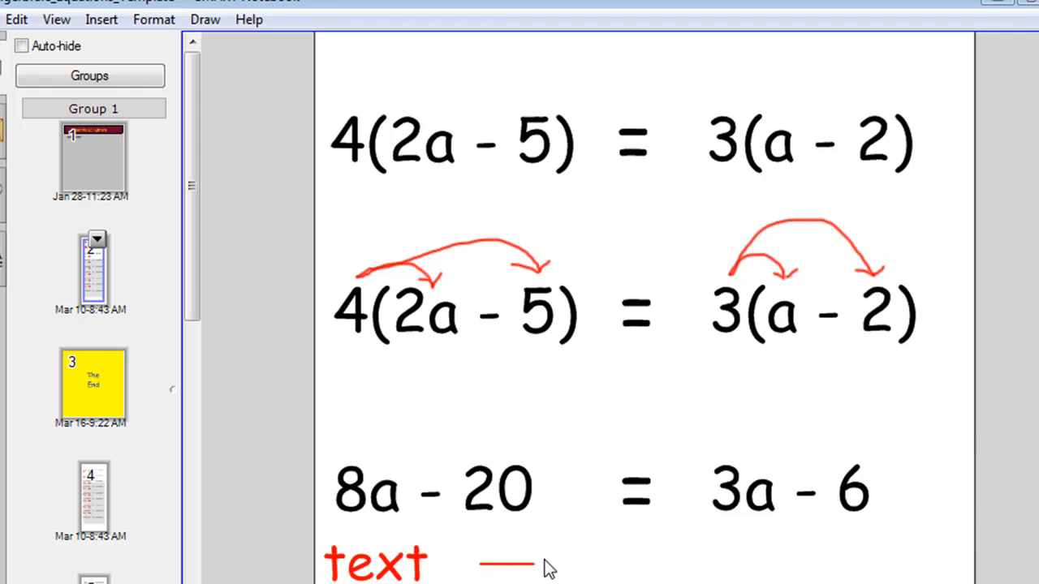
{"action": "mouse_move", "coordinate": [493, 561]}
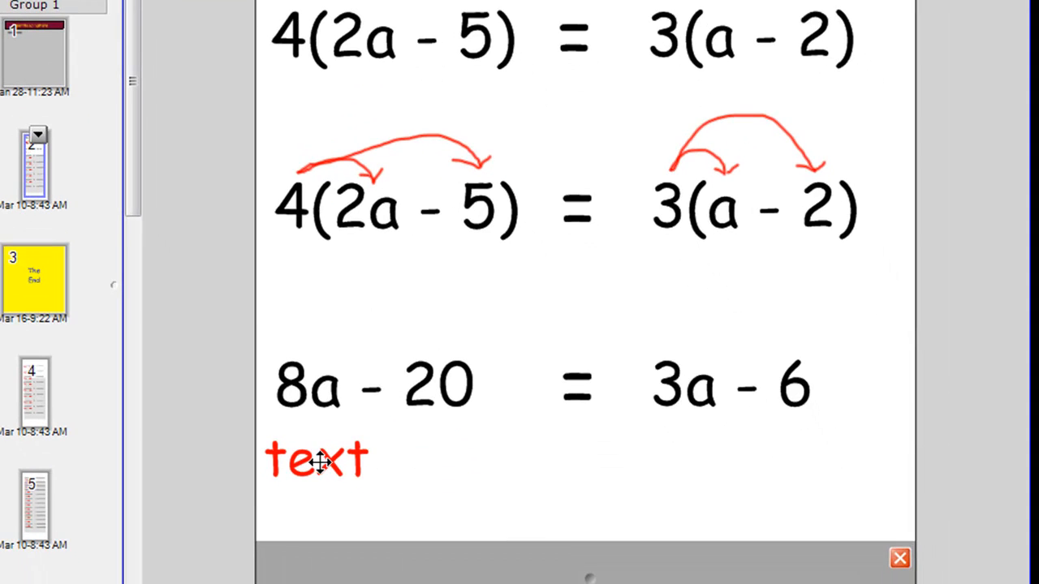
Step: Type -3a under 8a - 20, then clone it and move the copy under 3a - 6
{"action": "double_click", "coordinate": [317, 459]}
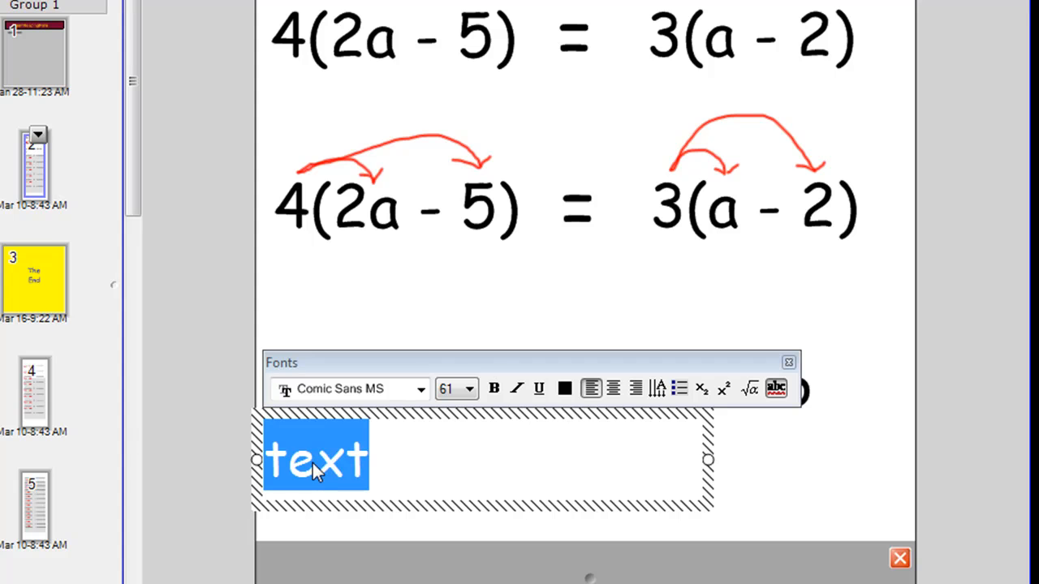
{"action": "type", "text": "-3a"}
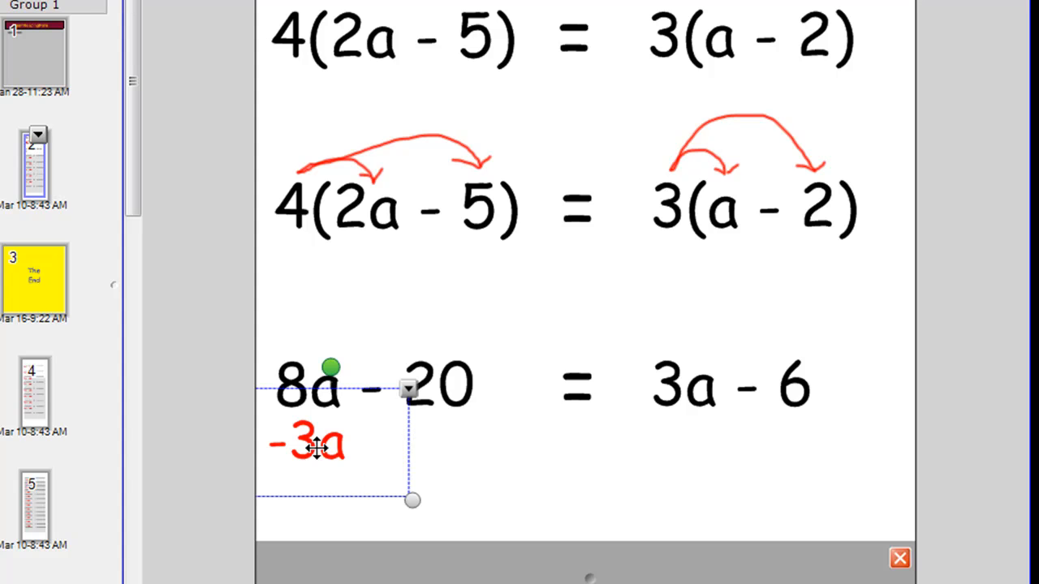
{"action": "right_click", "coordinate": [314, 447]}
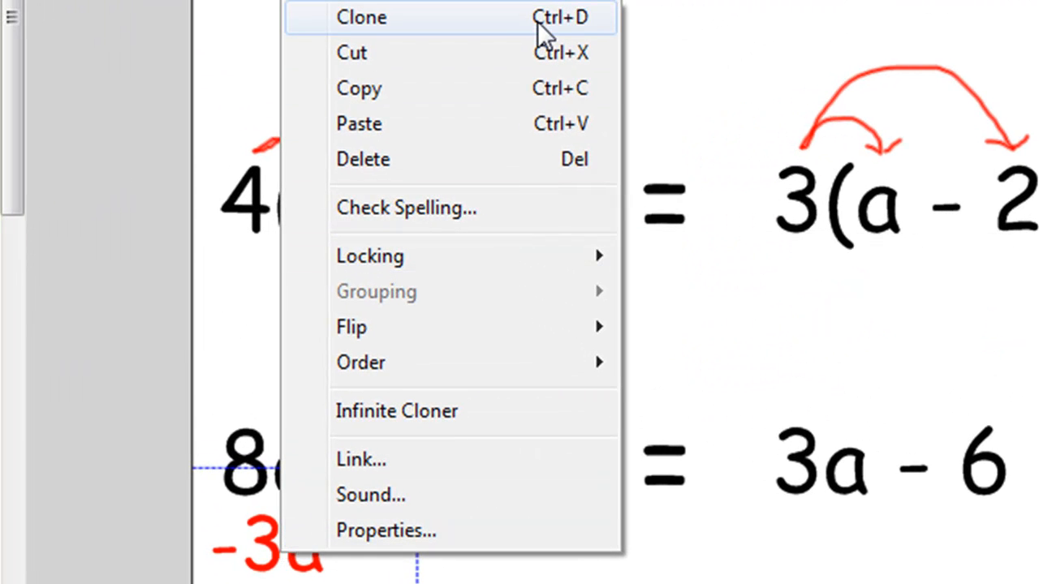
{"action": "mouse_move", "coordinate": [496, 40]}
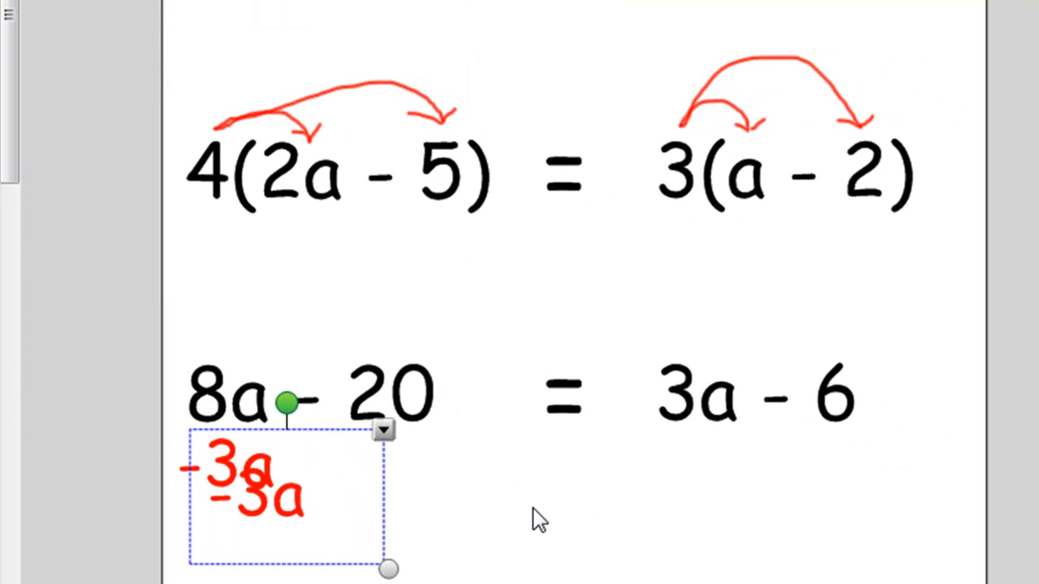
{"action": "left_click_drag", "start_coordinate": [260, 495], "coordinate": [714, 471]}
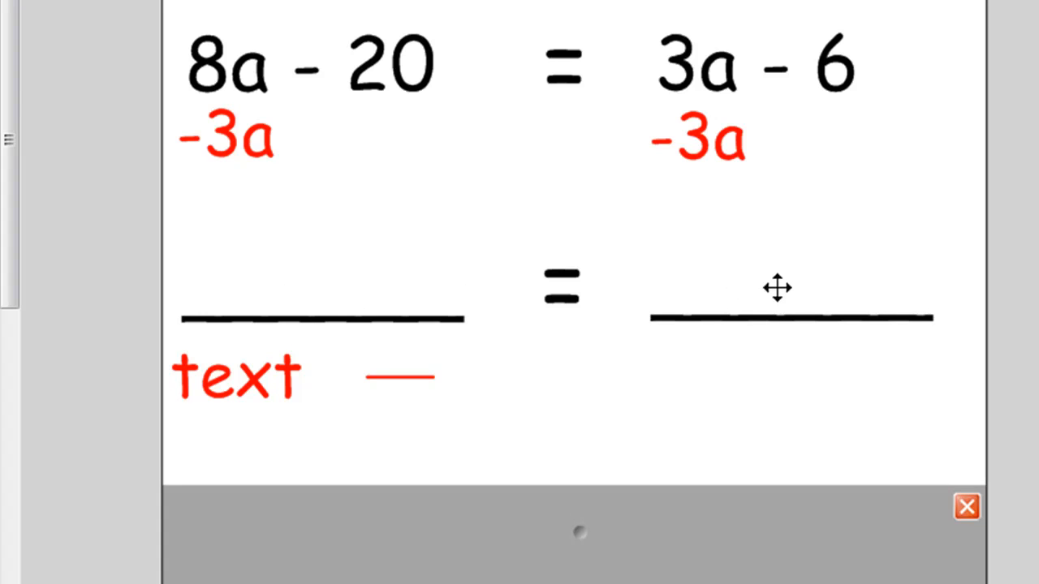
{"action": "mouse_move", "coordinate": [319, 309]}
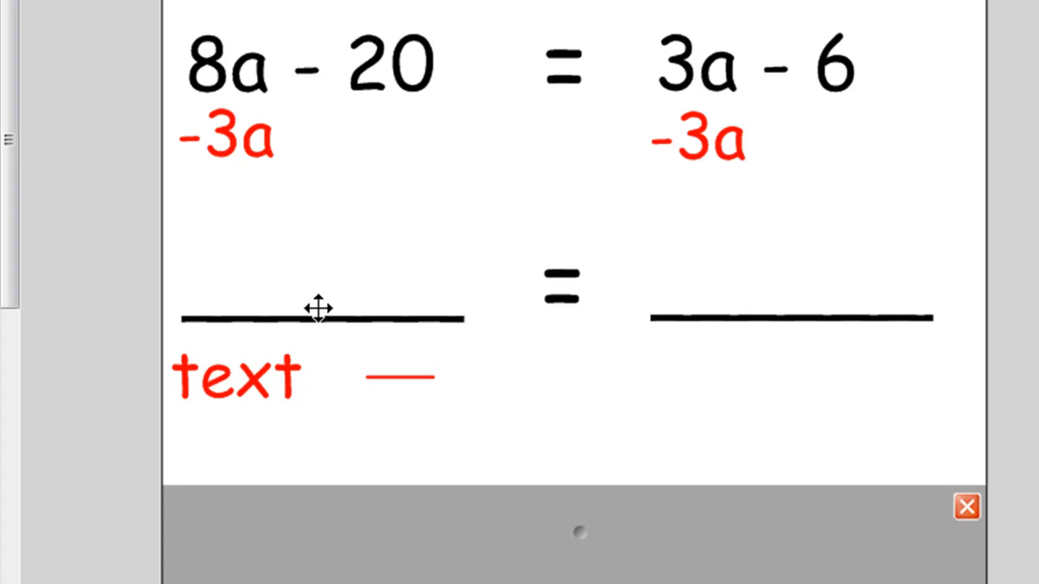
{"action": "mouse_move", "coordinate": [309, 306]}
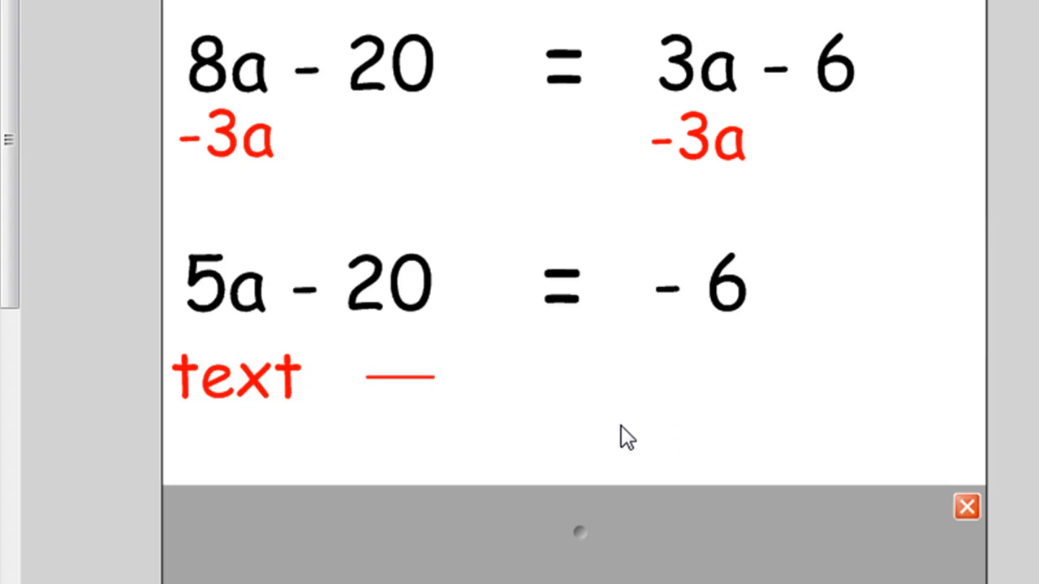
{"action": "mouse_move", "coordinate": [395, 384]}
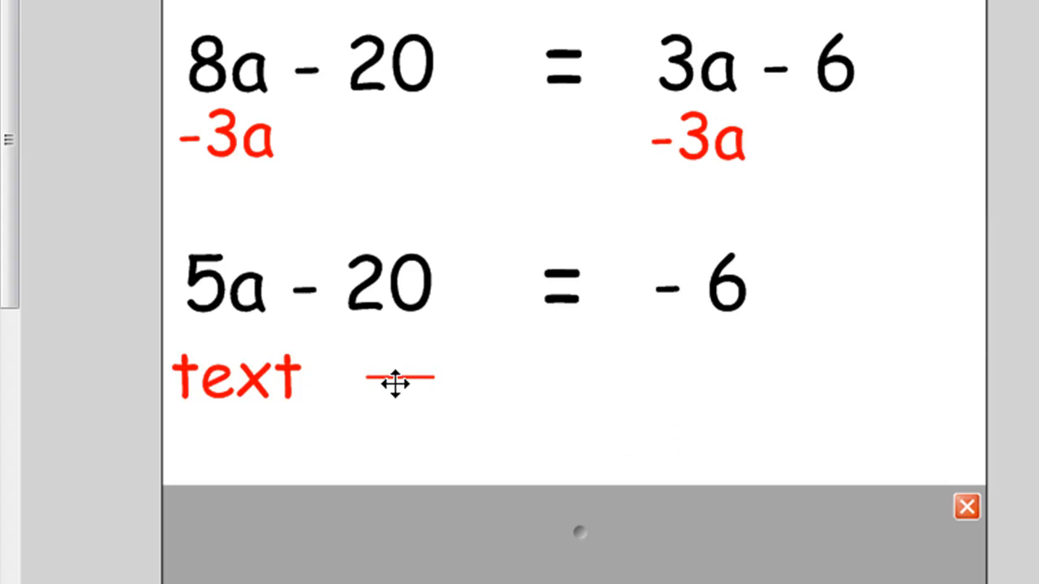
Step: Select the red dash placeholder below 5a - 20 = -6 to remove it
{"action": "left_click", "coordinate": [398, 377]}
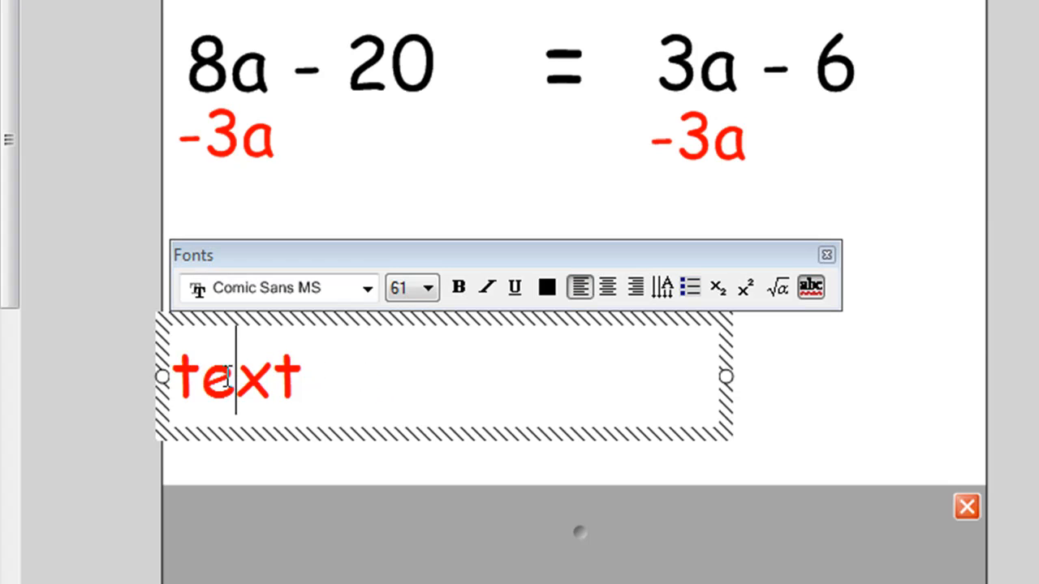
Step: Type a red '+ 20' under both sides of 5a - 20 = -6 and fill in 5a
{"action": "type", "text": "+ 20"}
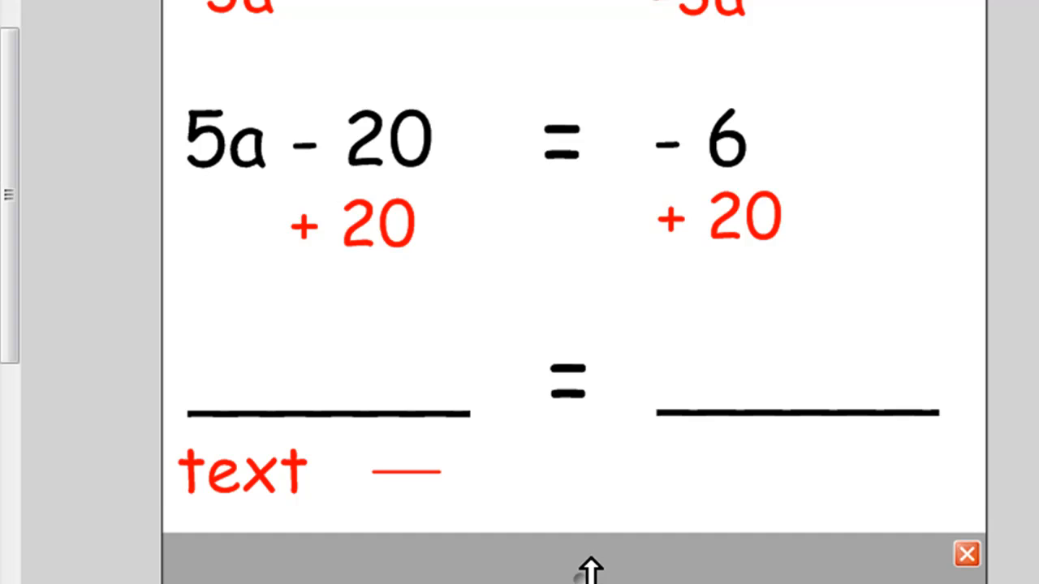
{"action": "mouse_move", "coordinate": [307, 398]}
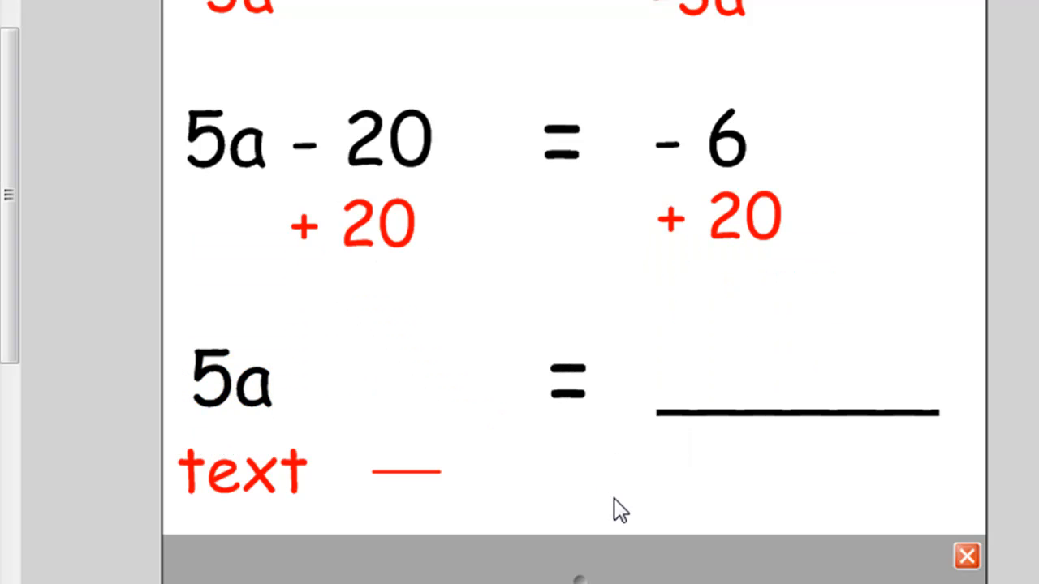
Step: Enter 14 beside 5a and place the red divide-by-5 fraction under 14
{"action": "left_click", "coordinate": [795, 410]}
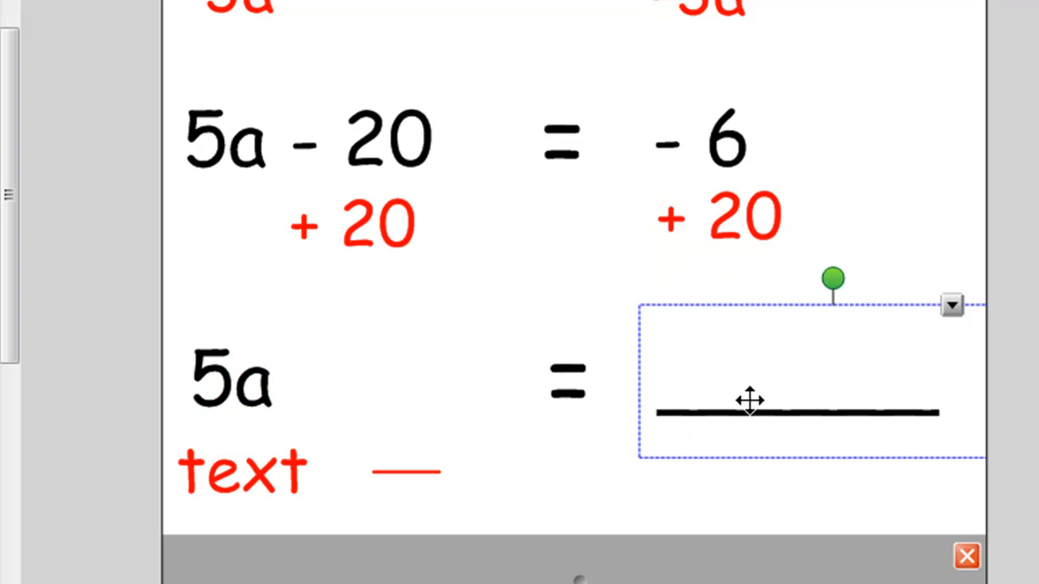
{"action": "double_click", "coordinate": [750, 401]}
{"action": "type", "text": "14"}
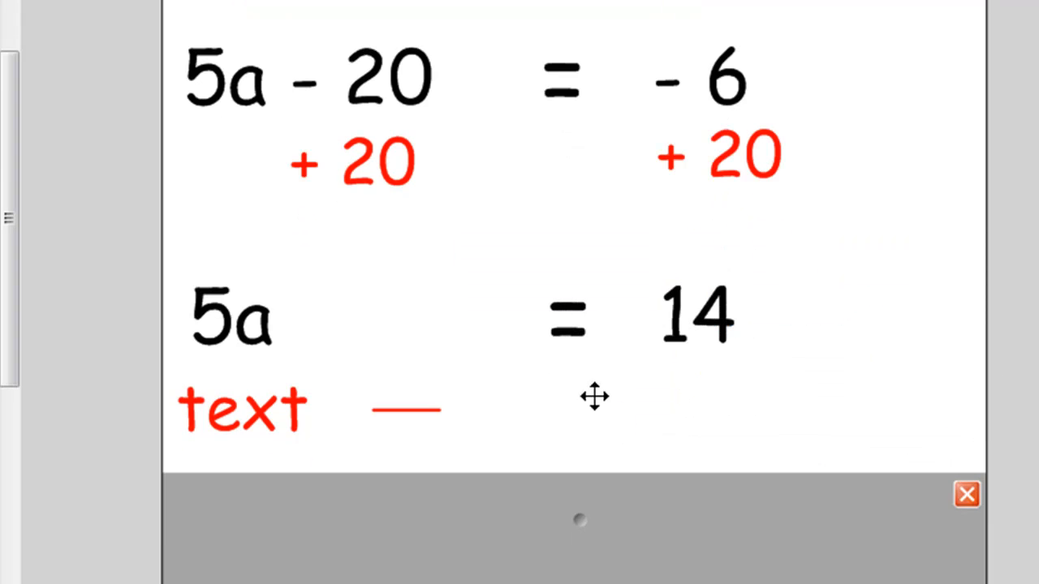
{"action": "mouse_move", "coordinate": [408, 416]}
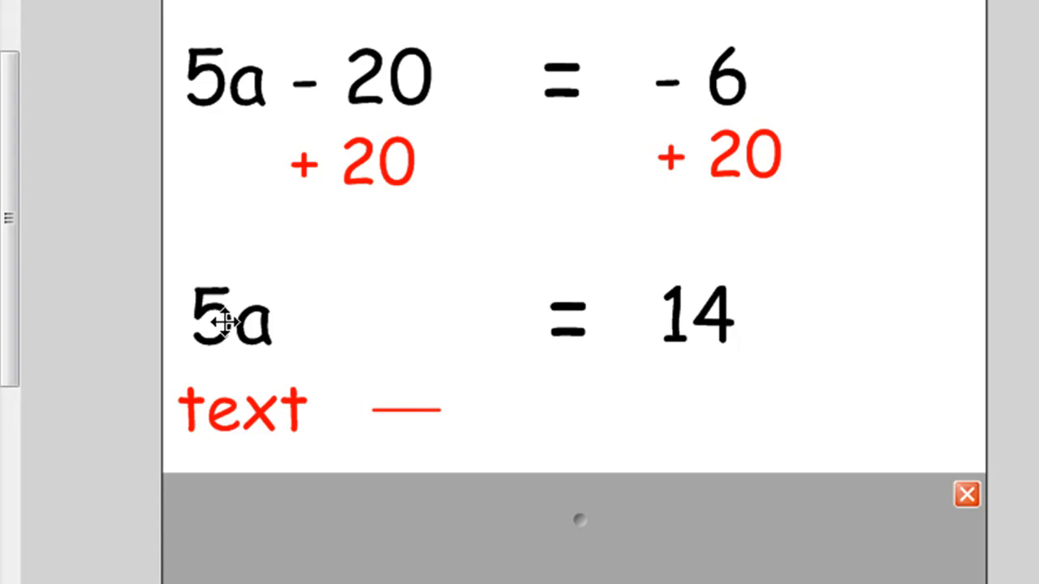
{"action": "mouse_move", "coordinate": [255, 414]}
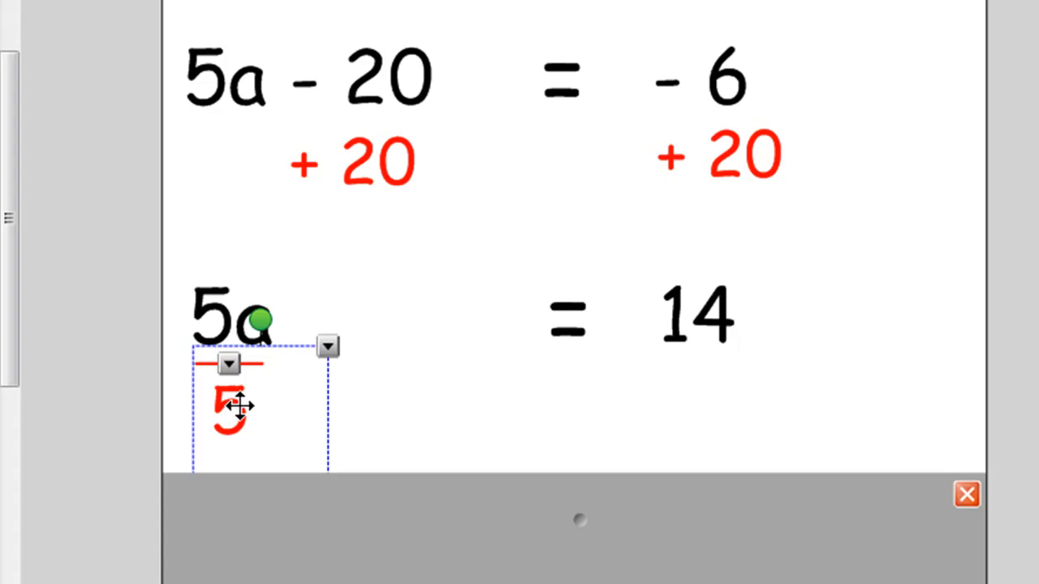
{"action": "mouse_move", "coordinate": [359, 428]}
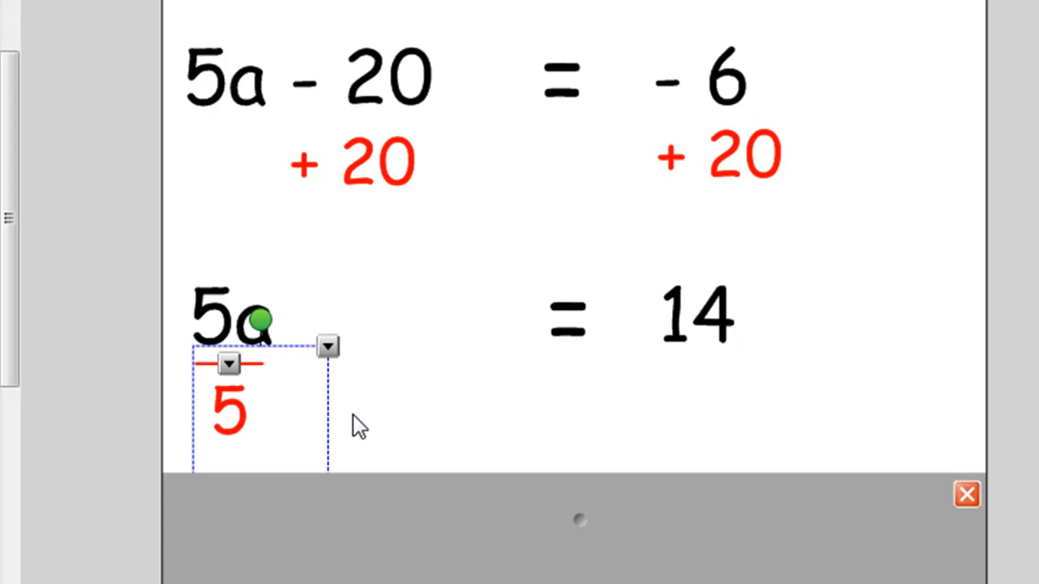
{"action": "mouse_move", "coordinate": [345, 418]}
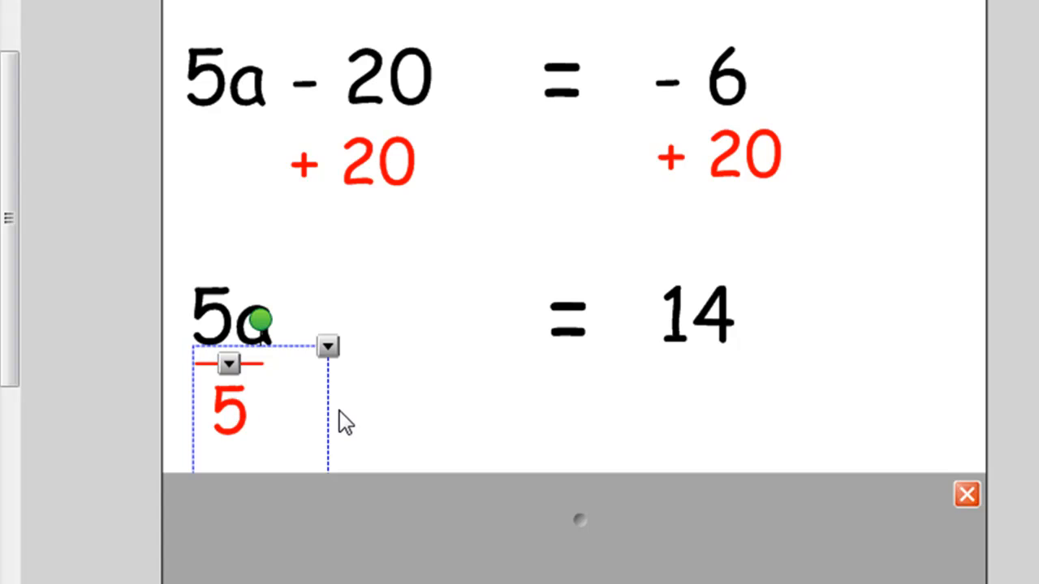
{"action": "left_click_drag", "start_coordinate": [260, 397], "coordinate": [641, 414]}
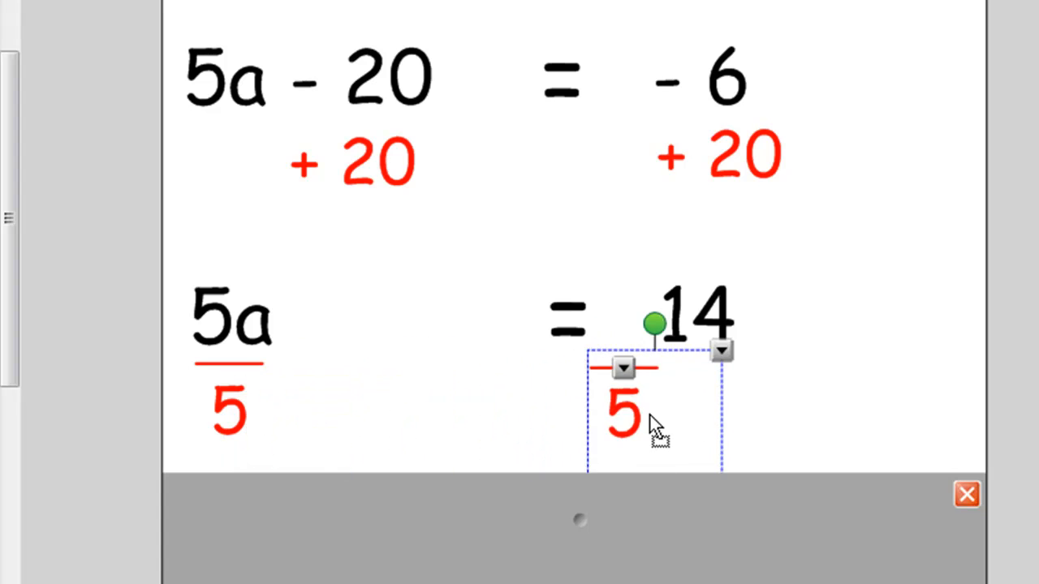
{"action": "left_click_drag", "start_coordinate": [625, 414], "coordinate": [698, 414]}
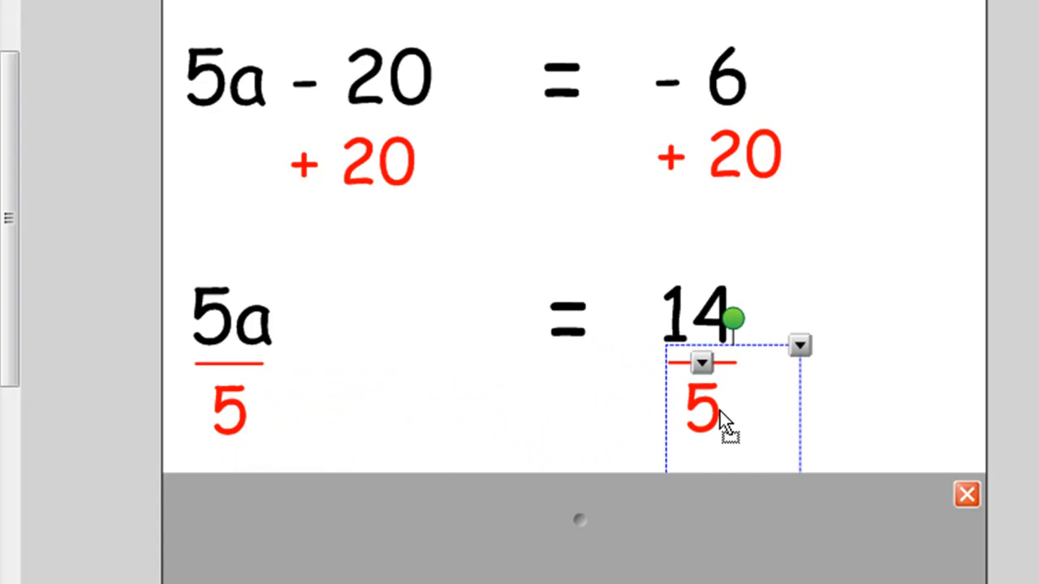
{"action": "left_click", "coordinate": [511, 414]}
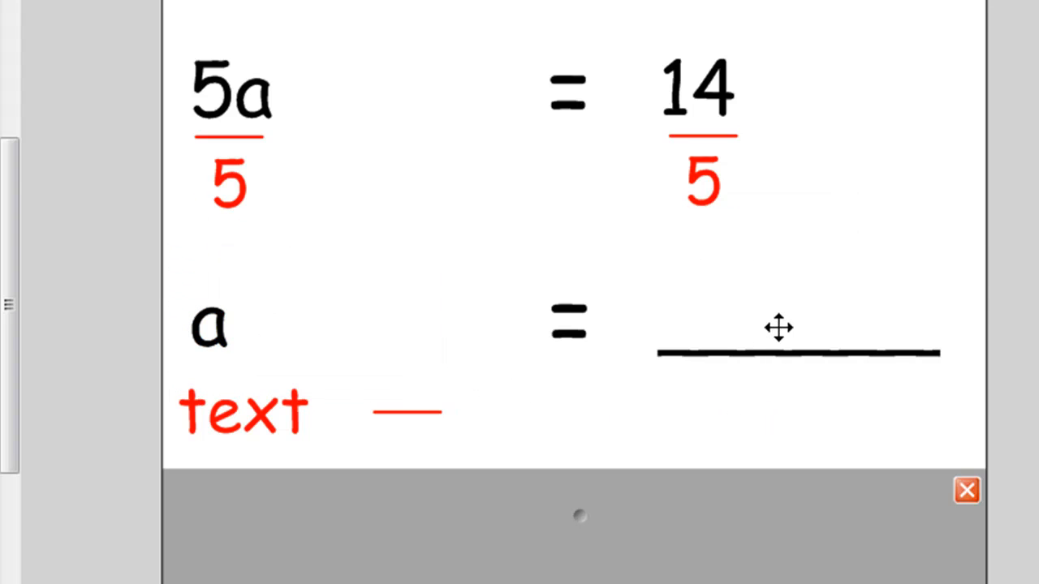
Step: Write the answer a = 2 with a small 4/5 fraction beside the 2
{"action": "left_click", "coordinate": [795, 333]}
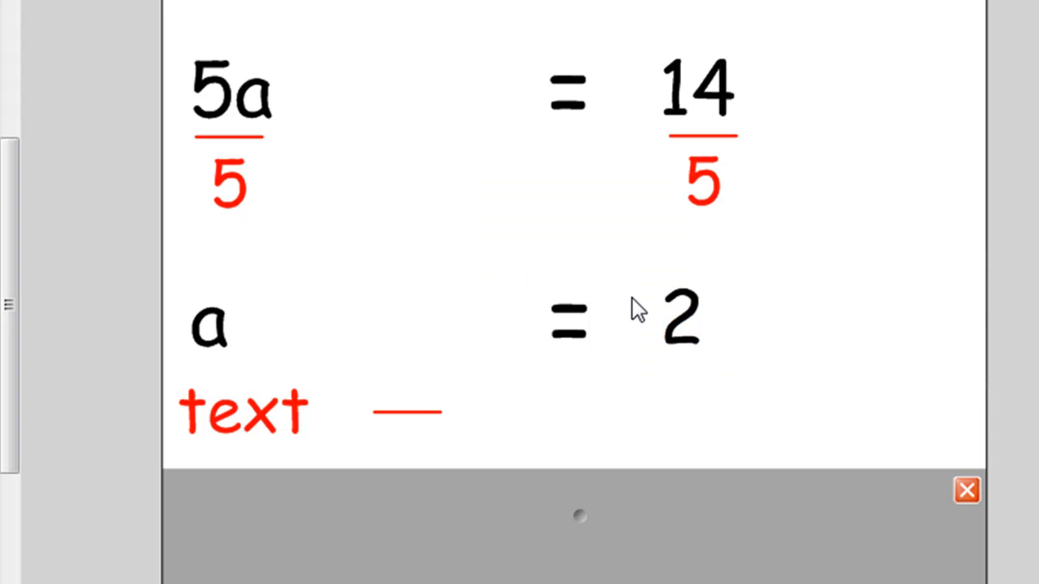
{"action": "left_click", "coordinate": [681, 317]}
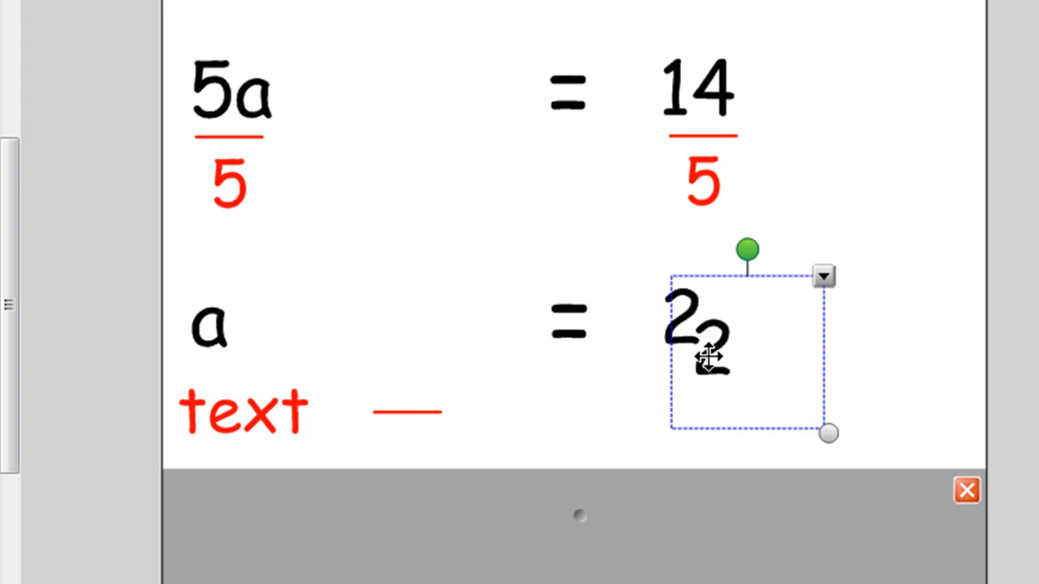
{"action": "double_click", "coordinate": [694, 329]}
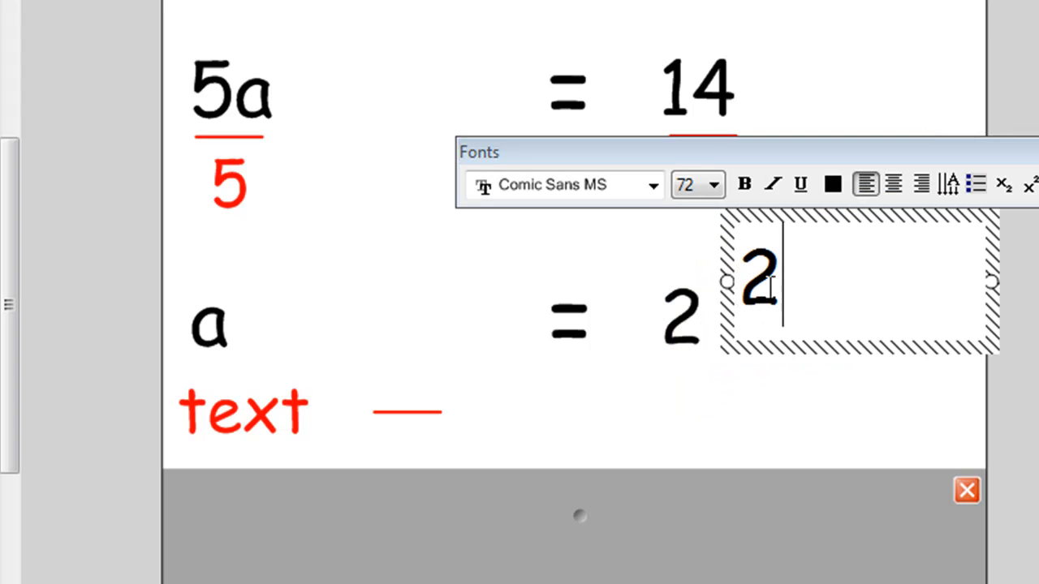
{"action": "type", "text": "4"}
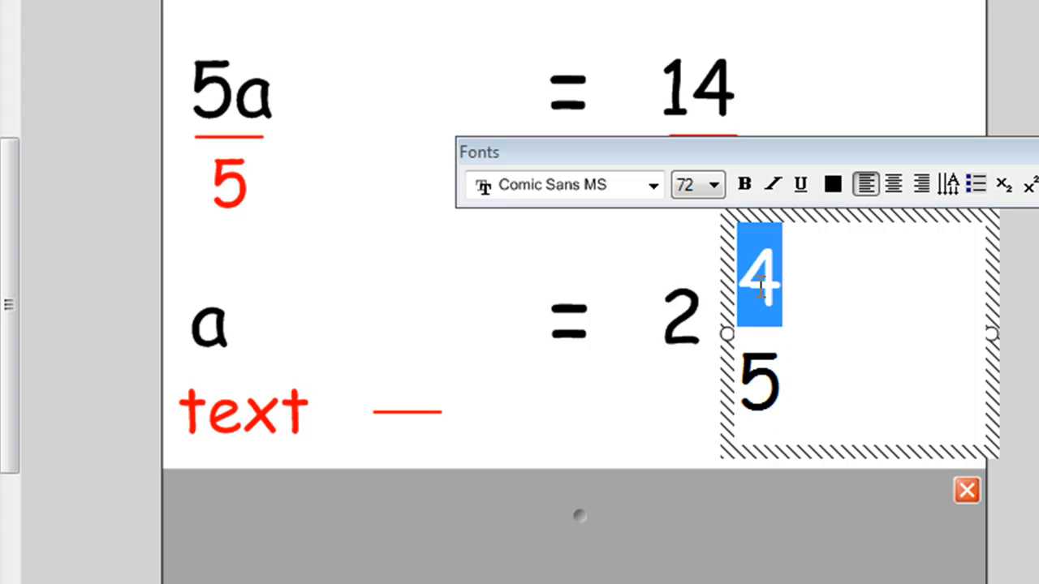
{"action": "left_click", "coordinate": [801, 184]}
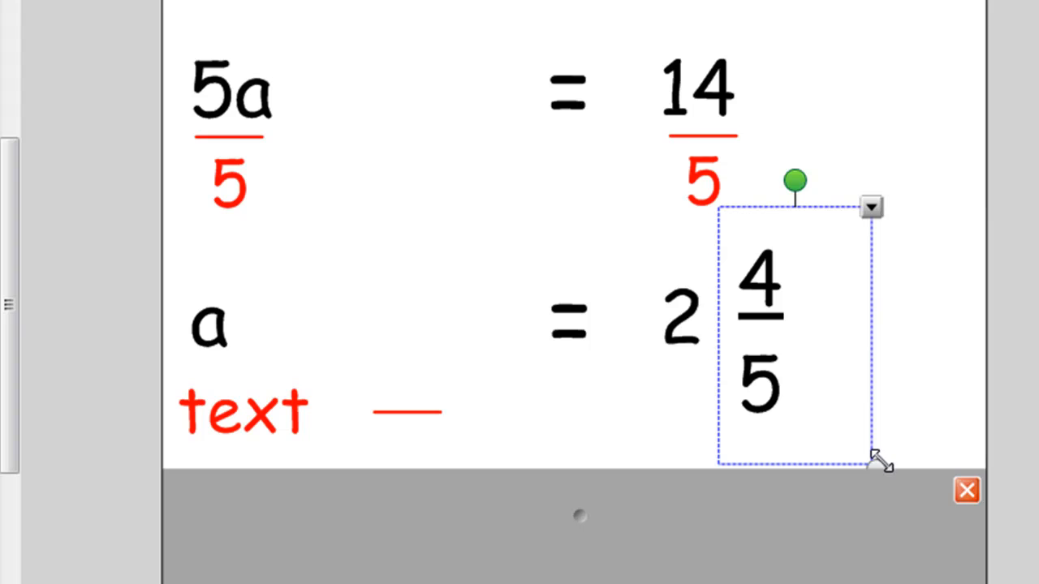
{"action": "left_click_drag", "start_coordinate": [880, 463], "coordinate": [840, 410]}
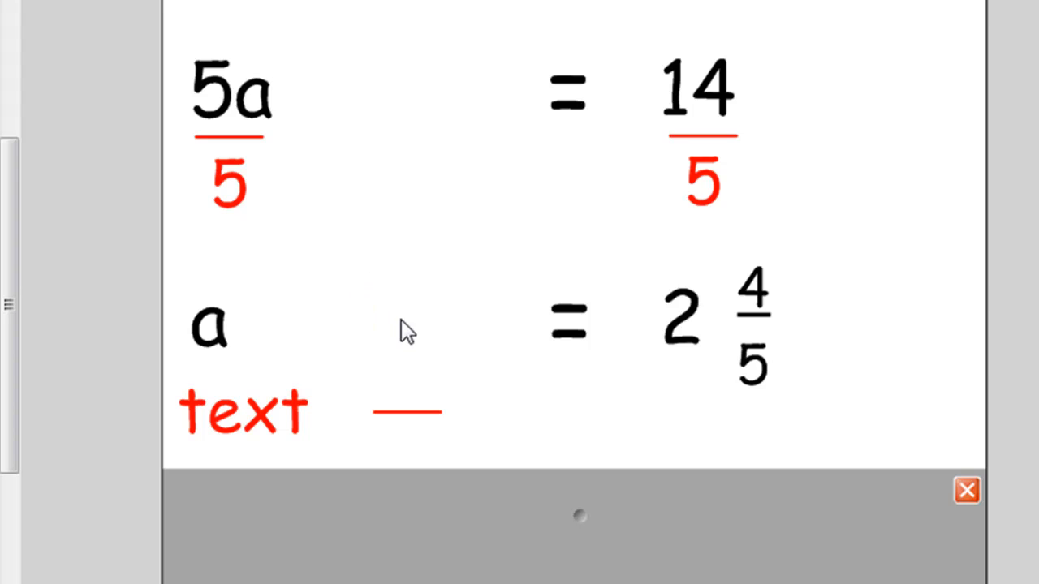
{"action": "mouse_move", "coordinate": [452, 345]}
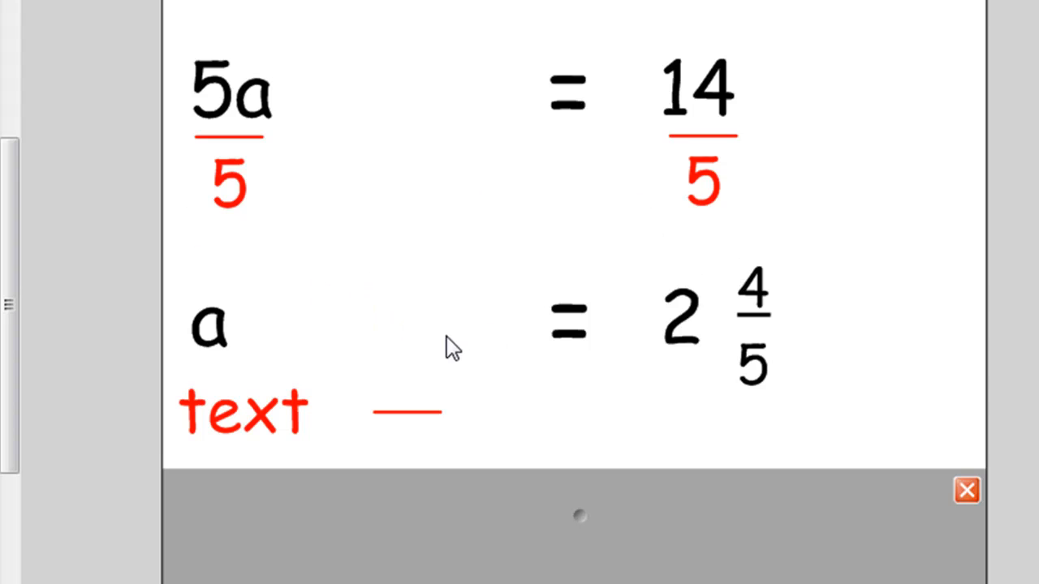
Step: Scroll the equation slide to see the line below a = 2 4/5
{"action": "scroll", "scroll_direction": "down", "scroll_amount": 3}
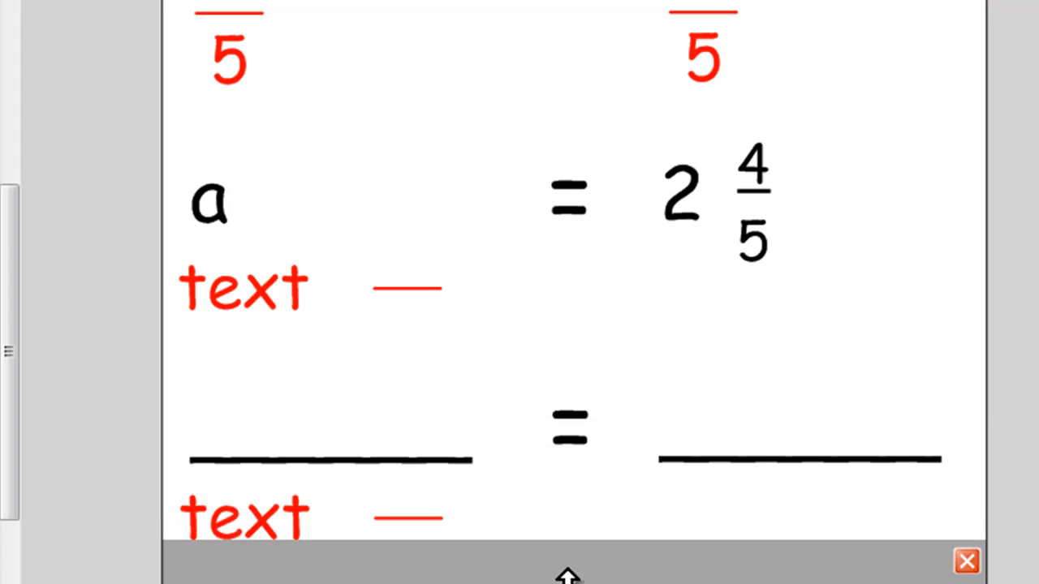
{"action": "mouse_move", "coordinate": [246, 296]}
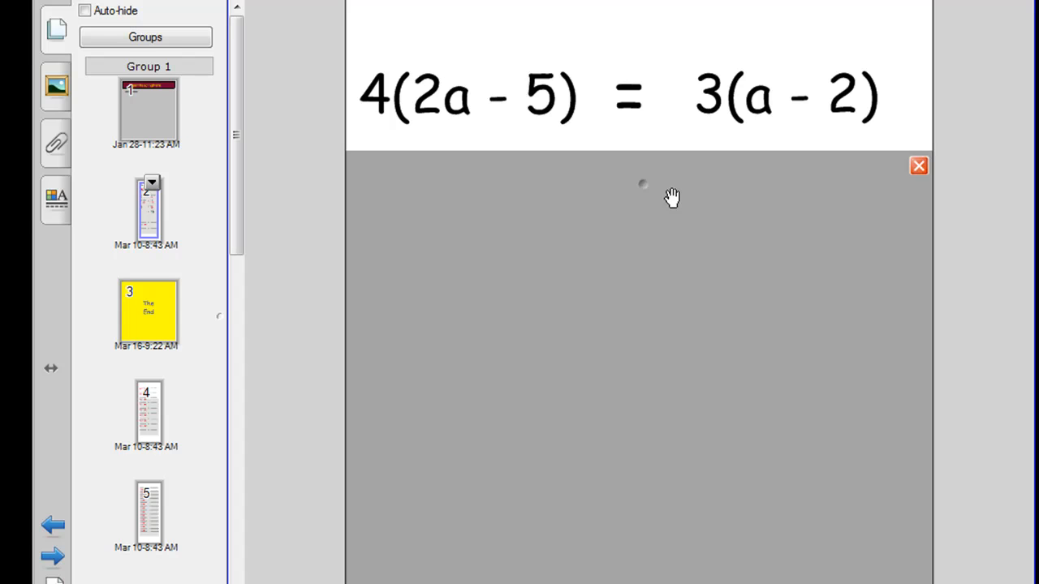
{"action": "mouse_move", "coordinate": [681, 206]}
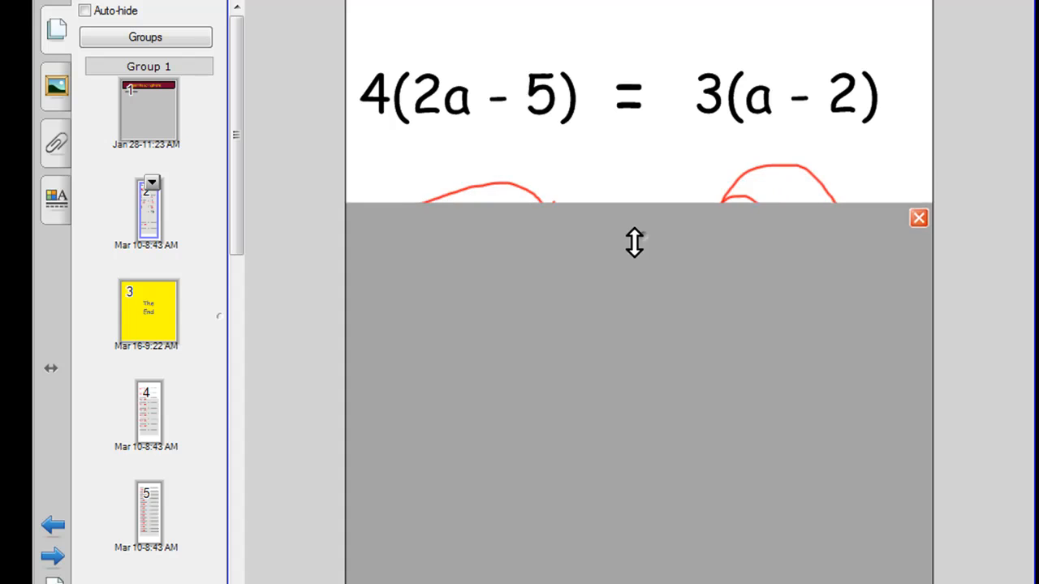
Step: Lower the screen shade to reveal 8a - 20 = 3a - 6 with red -3a beneath
{"action": "left_click_drag", "start_coordinate": [635, 243], "coordinate": [635, 329]}
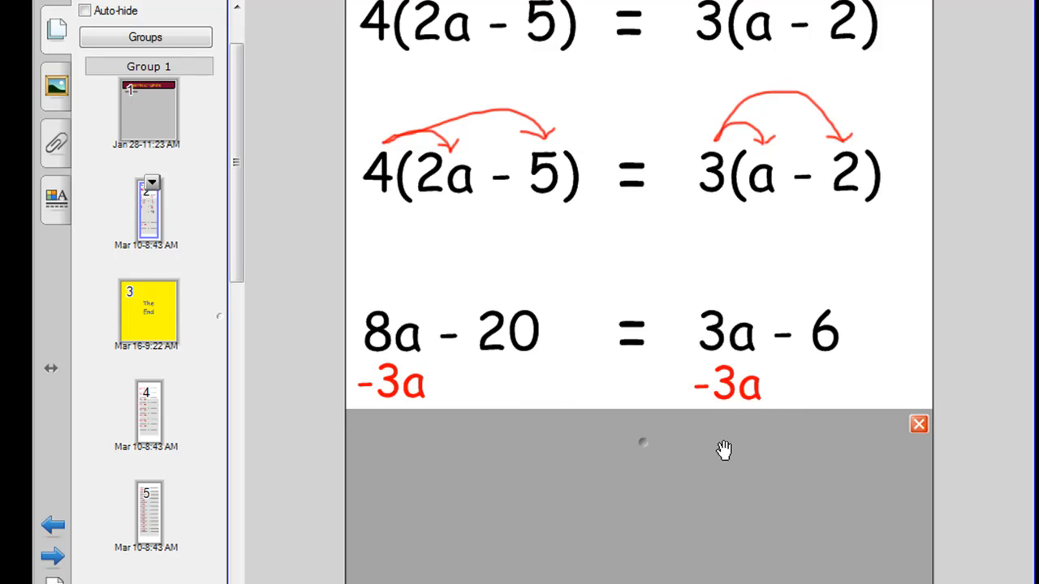
{"action": "mouse_move", "coordinate": [637, 432]}
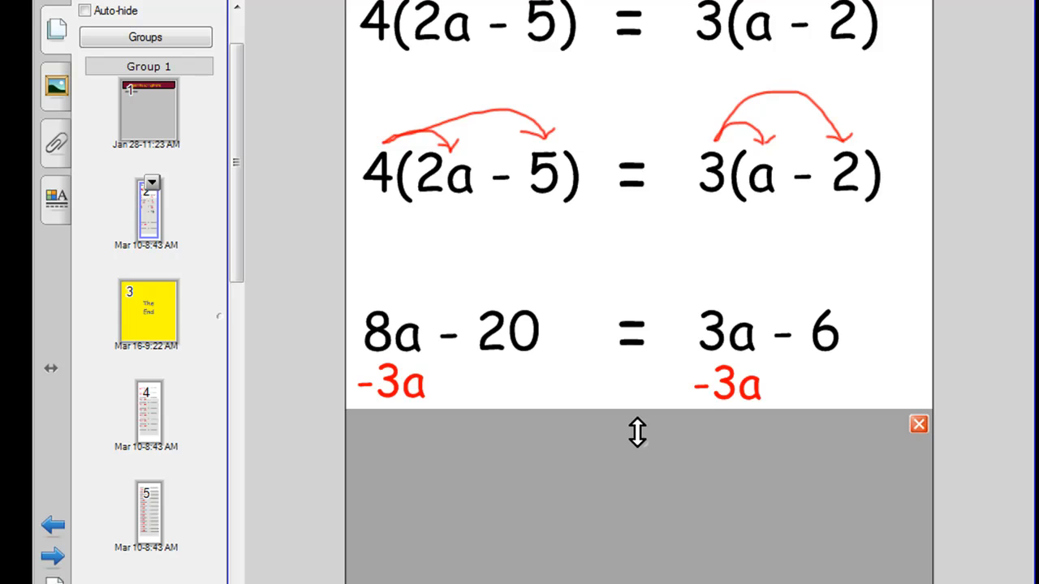
{"action": "mouse_move", "coordinate": [564, 421]}
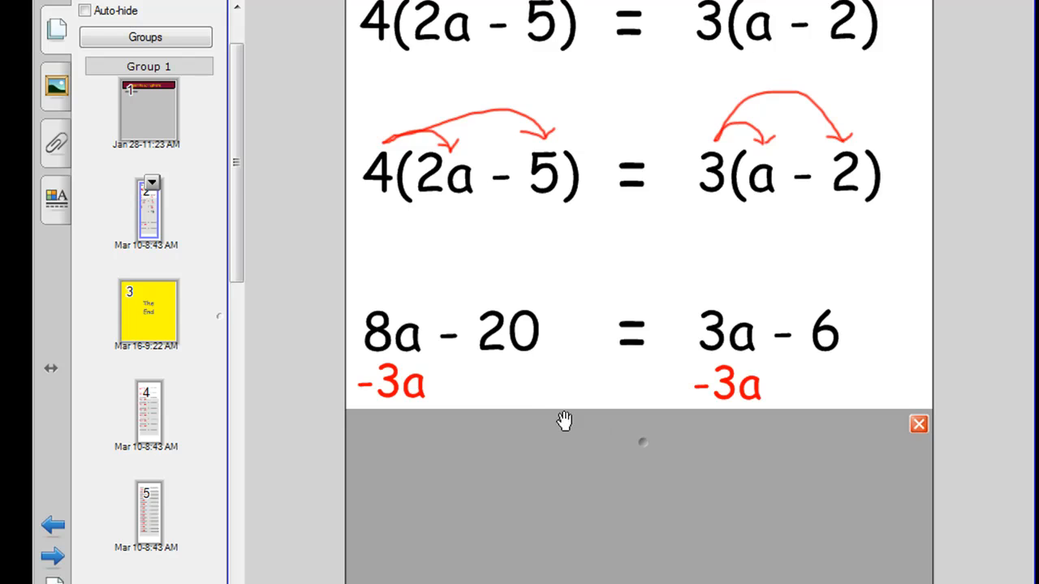
{"action": "mouse_move", "coordinate": [611, 375]}
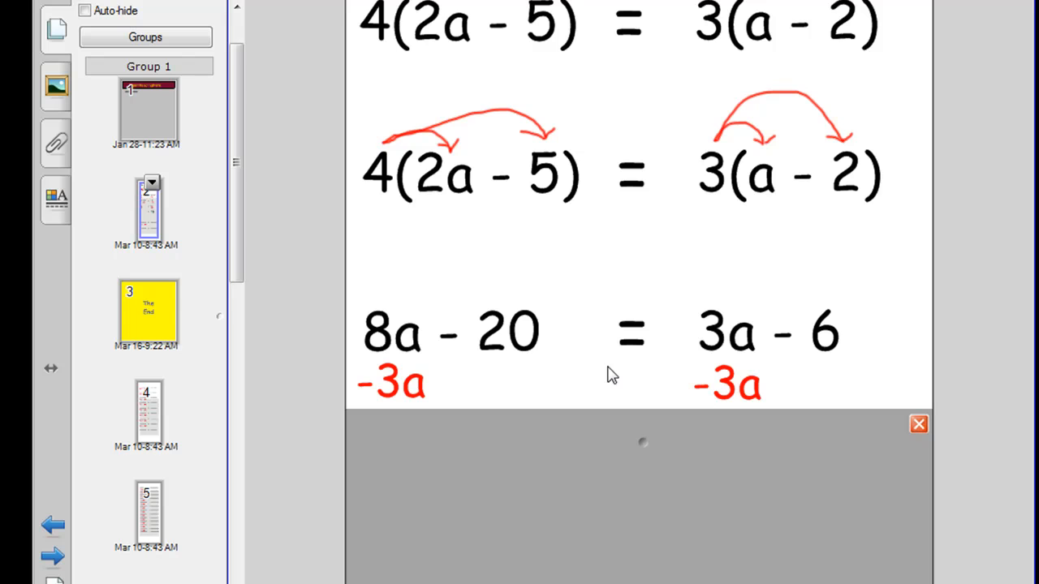
{"action": "mouse_move", "coordinate": [395, 377]}
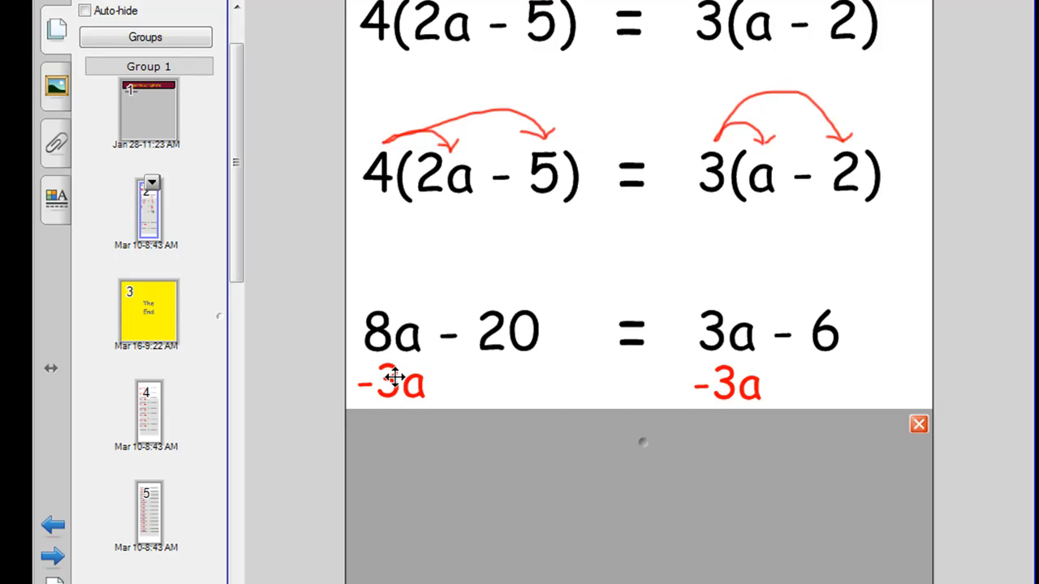
{"action": "mouse_move", "coordinate": [155, 421]}
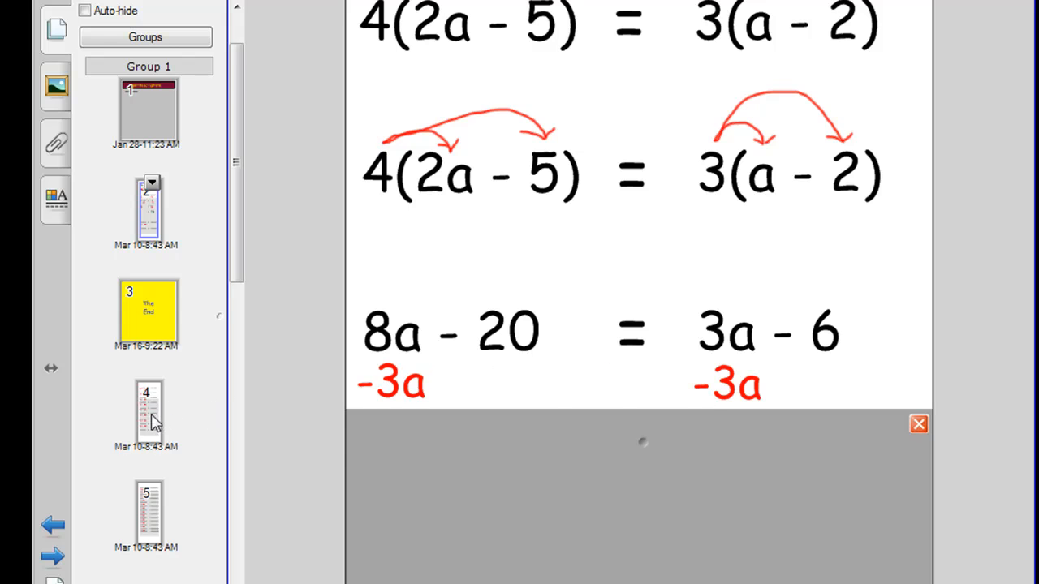
Step: Switch to page 4, the next blank equation template
{"action": "left_click", "coordinate": [148, 410]}
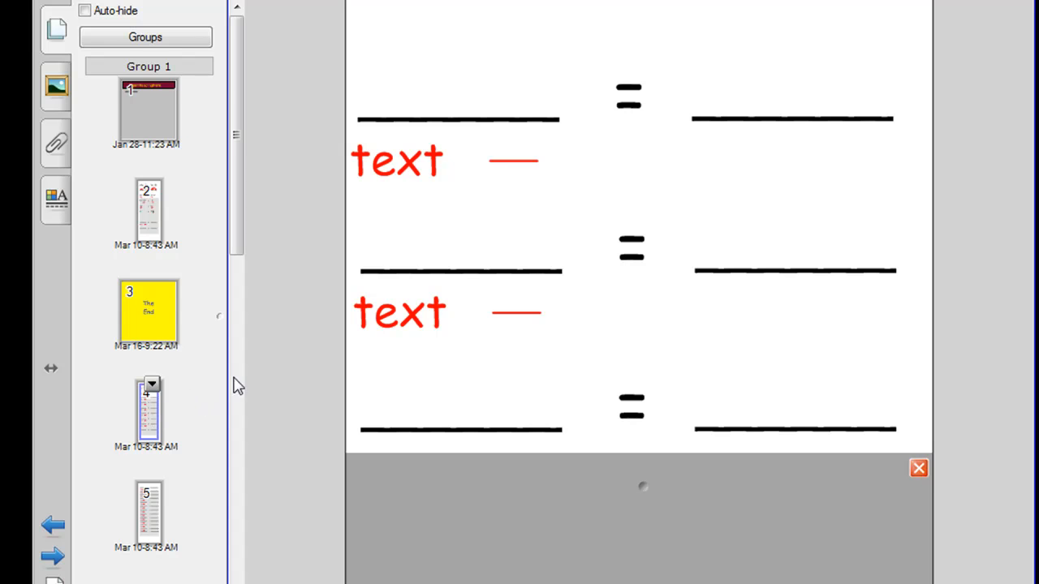
{"action": "mouse_move", "coordinate": [151, 441]}
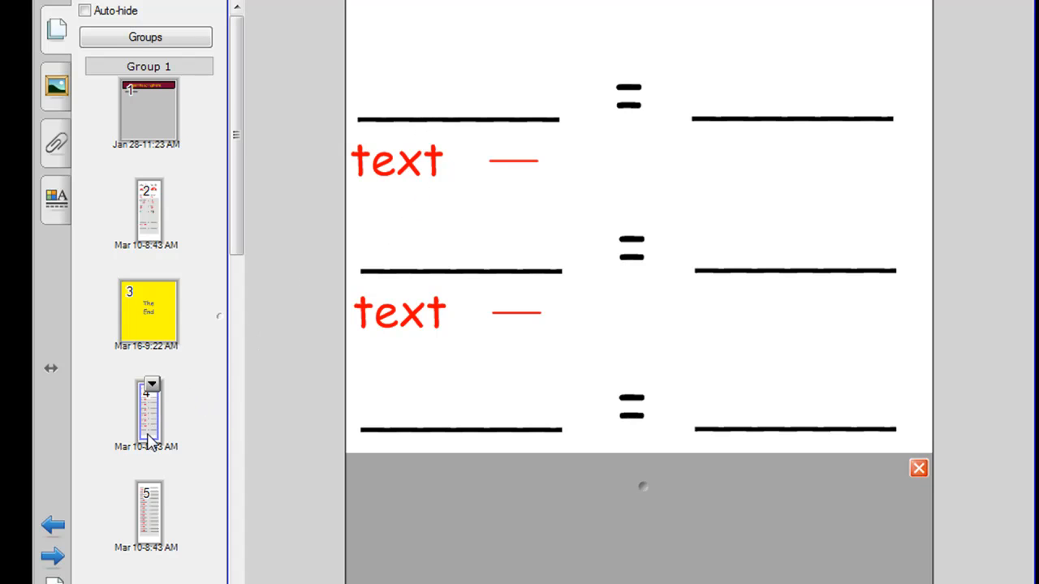
{"action": "mouse_move", "coordinate": [155, 518]}
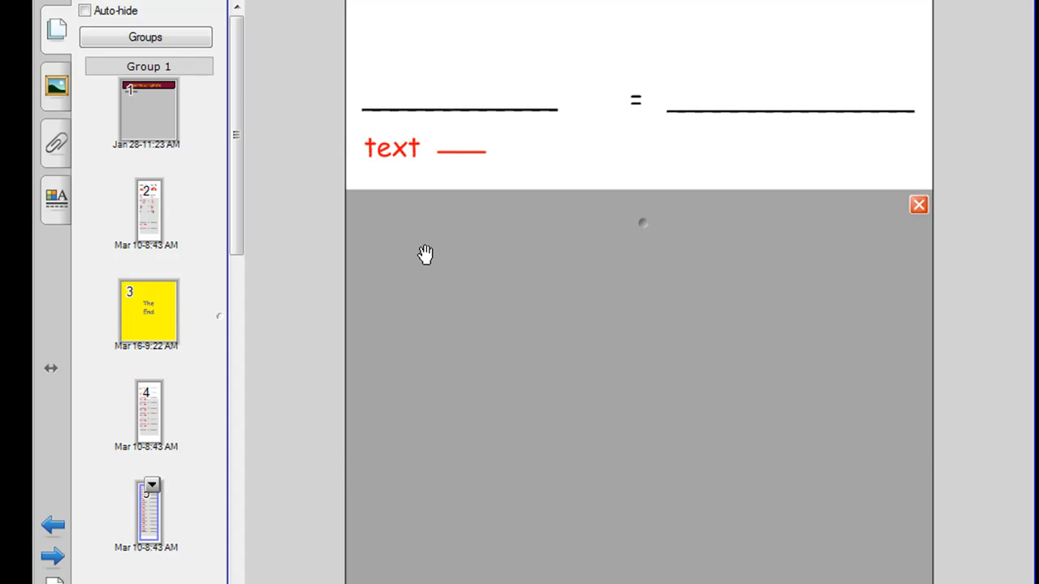
{"action": "mouse_move", "coordinate": [445, 322]}
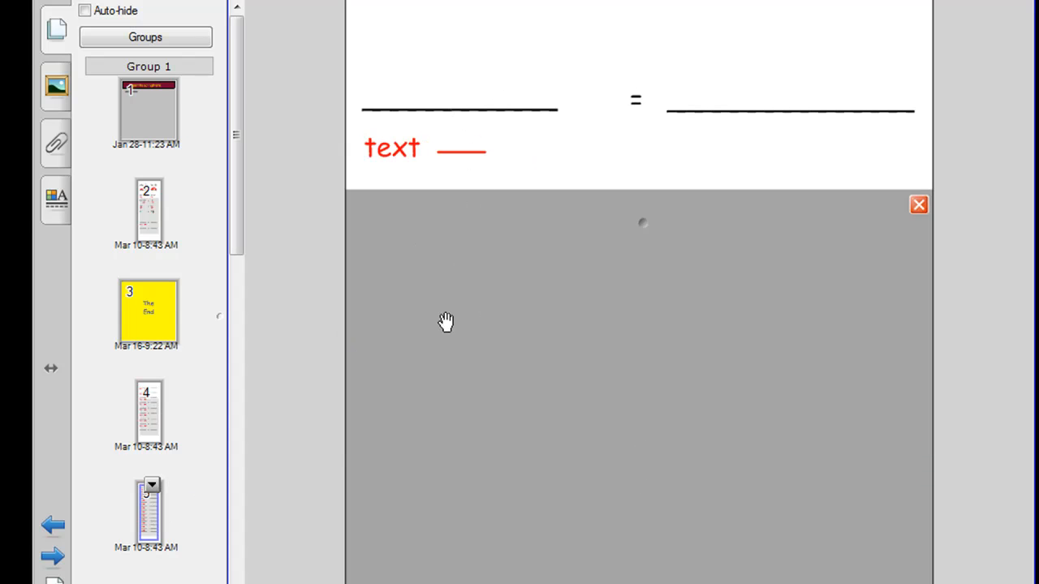